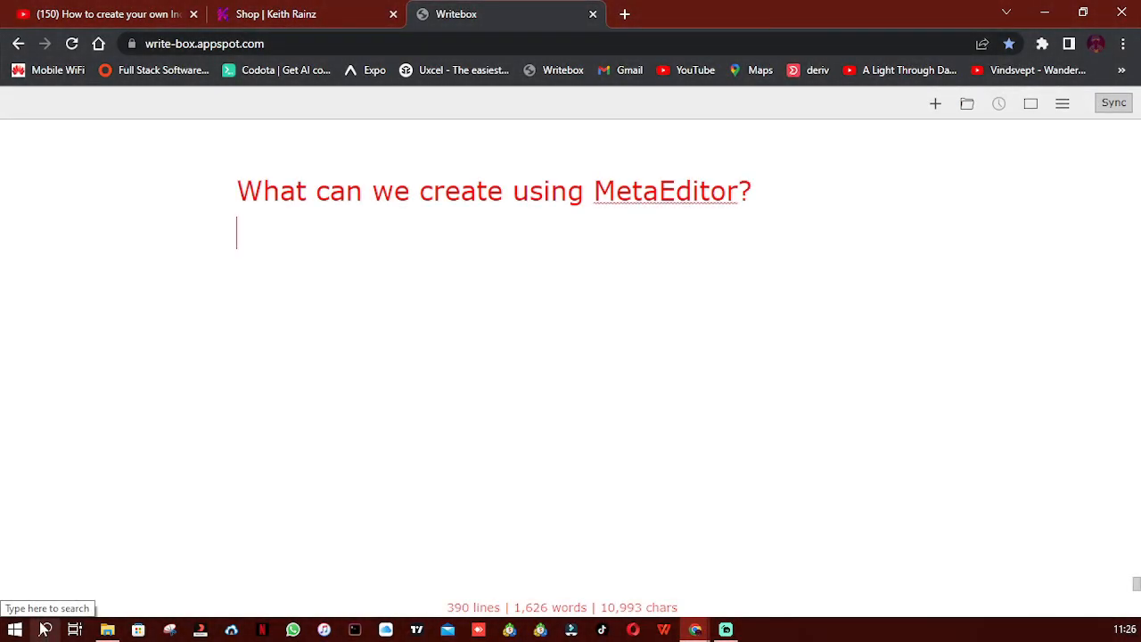
In File Explorer, browse into Program Files and then the Deriv installation folder.
click(14, 629)
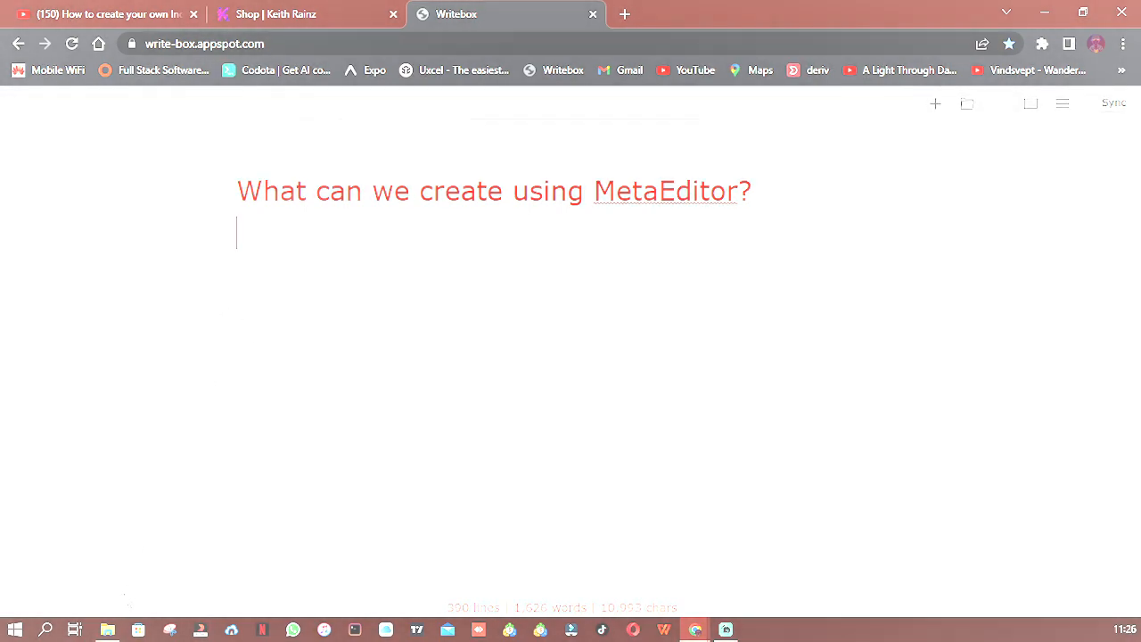
click(107, 631)
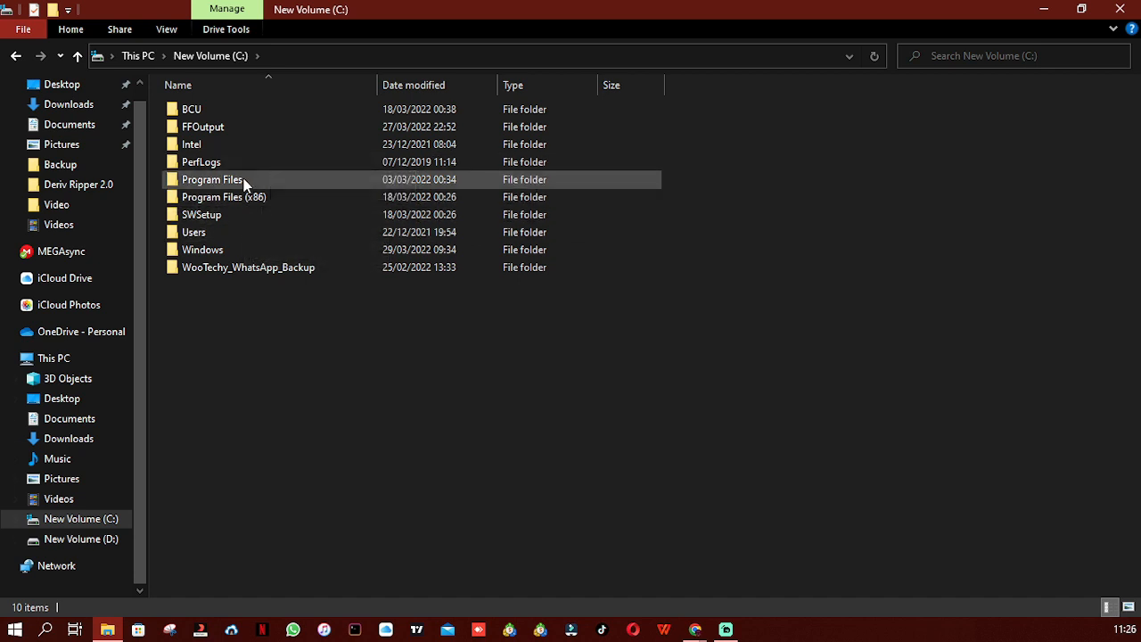
double_click(212, 178)
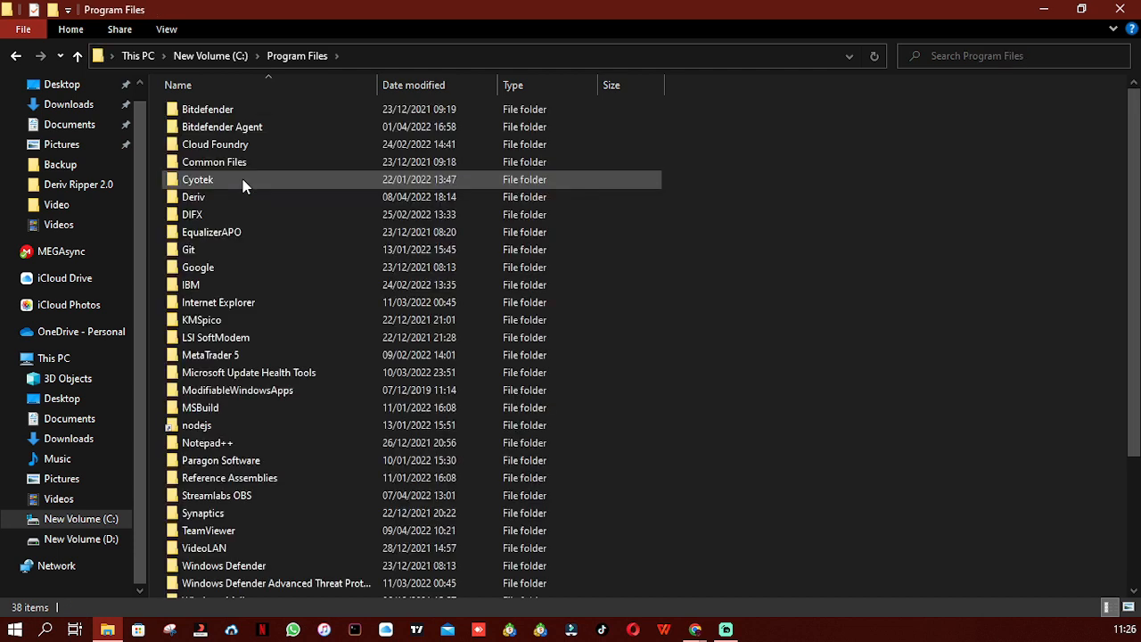
click(193, 196)
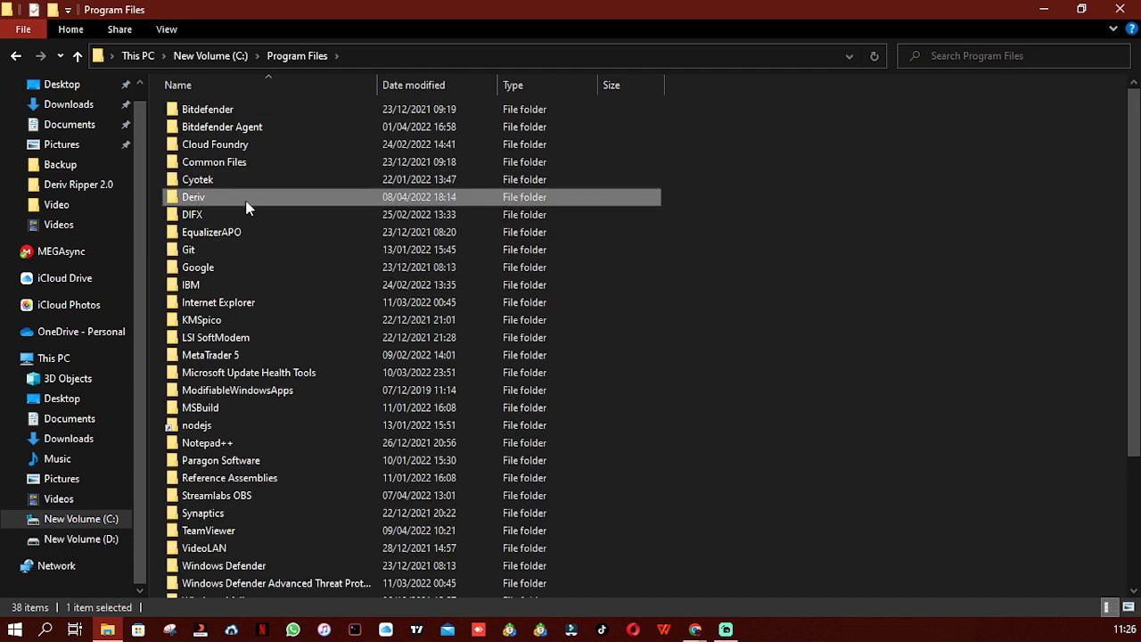
mouse_move(247, 207)
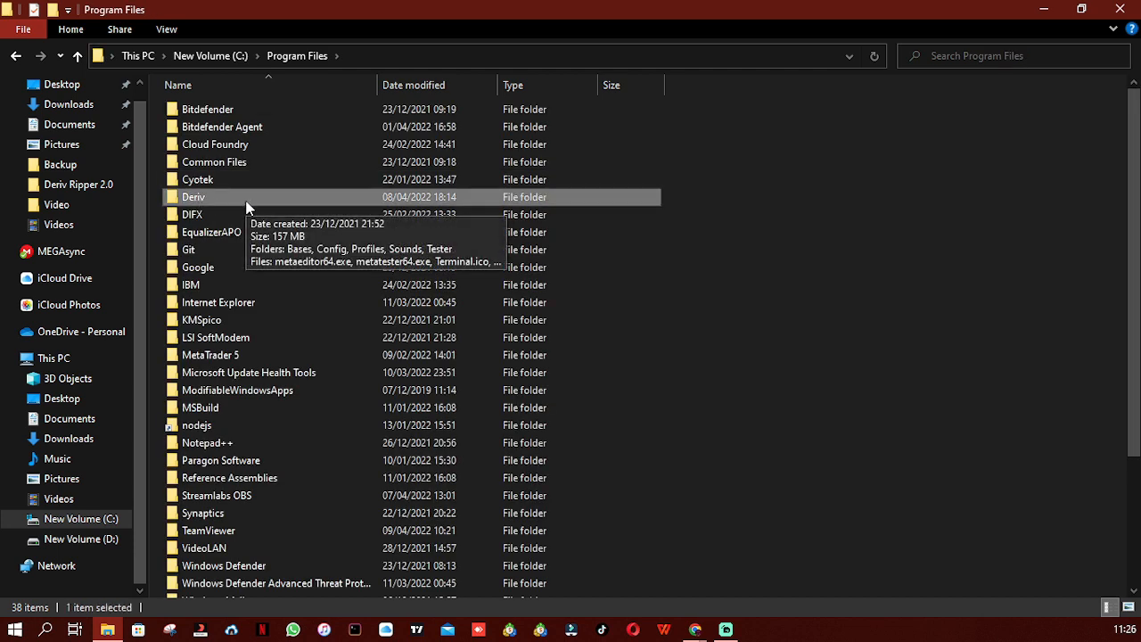
double_click(193, 196)
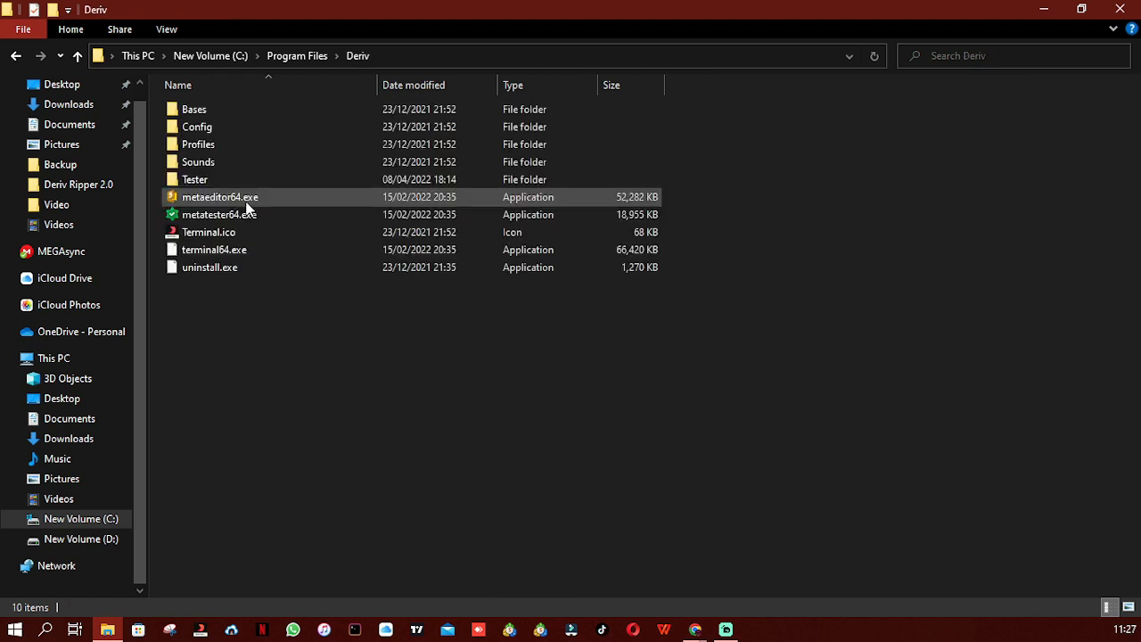
click(209, 231)
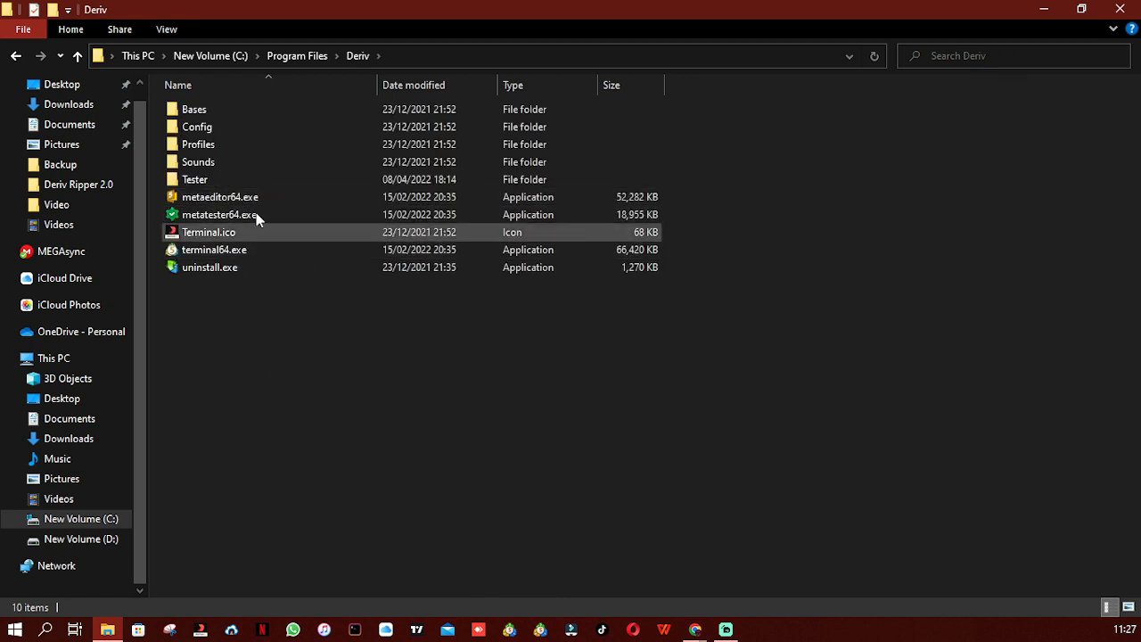
mouse_move(221, 196)
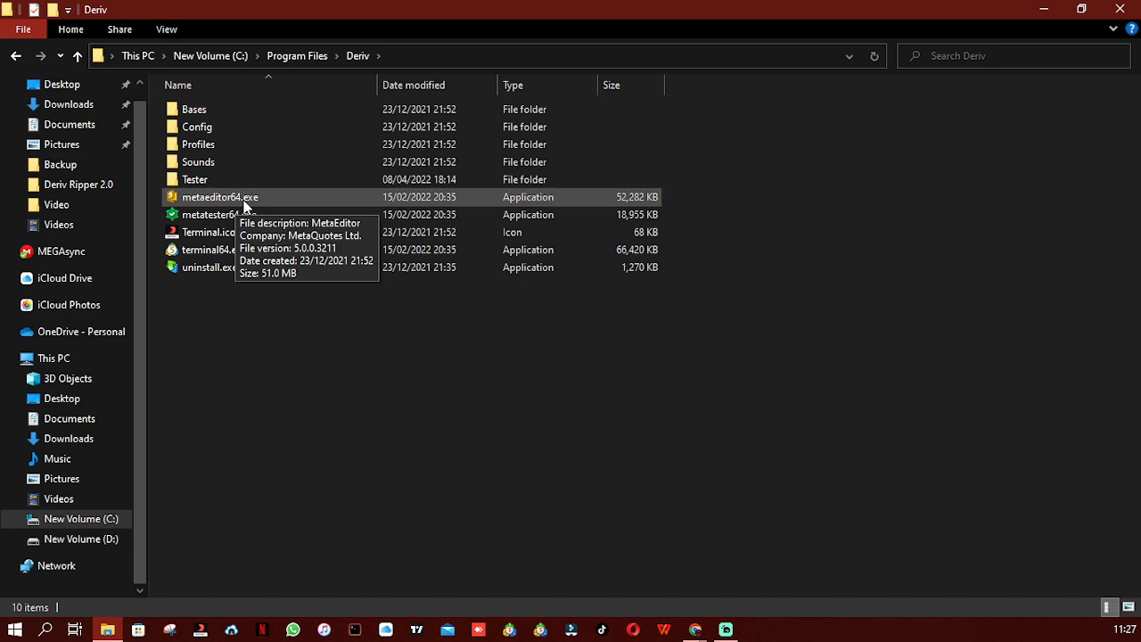
Launch MetaEditor by running metaeditor64.exe from the Deriv folder.
click(220, 196)
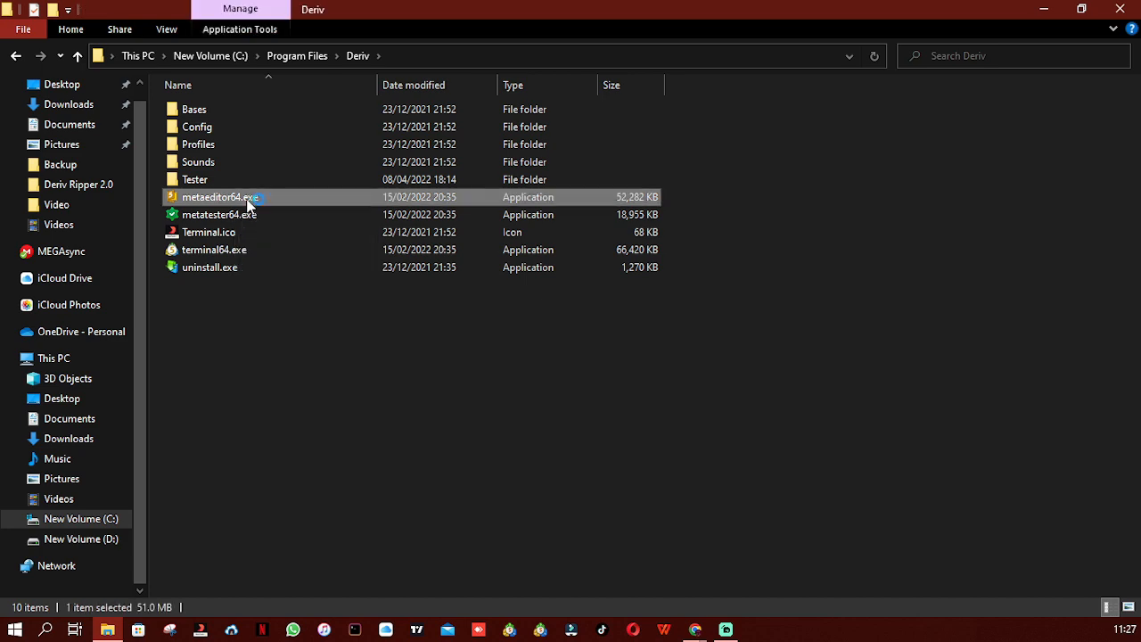
double_click(221, 197)
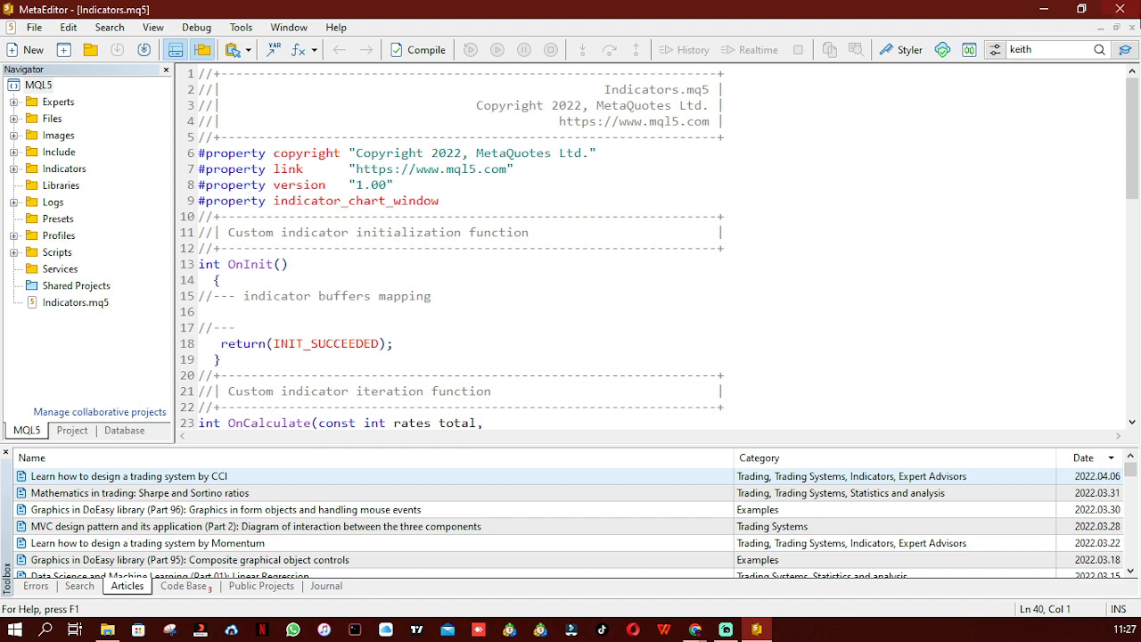
mouse_move(870, 7)
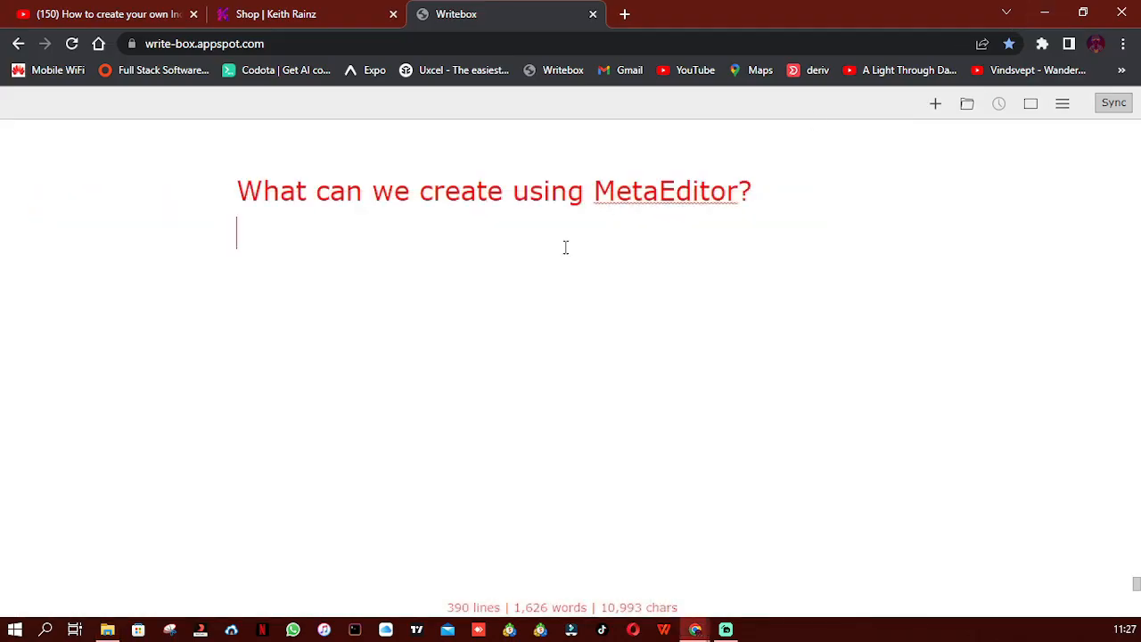
mouse_move(221, 603)
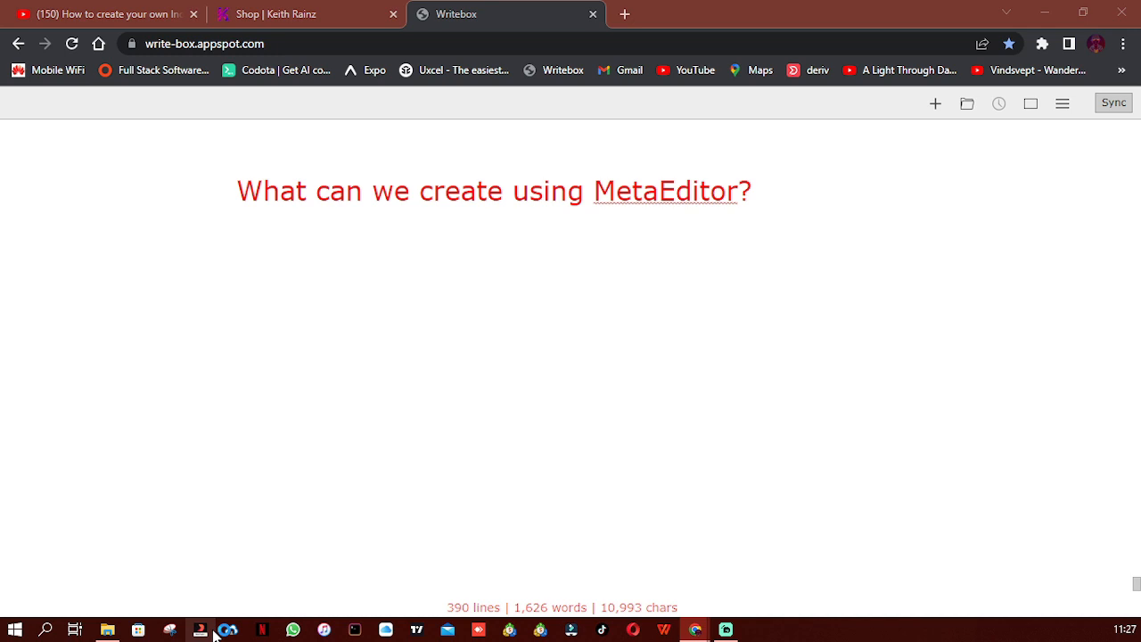
Switch to the MetaTrader 5 terminal showing the Boom 300 Index chart.
click(199, 632)
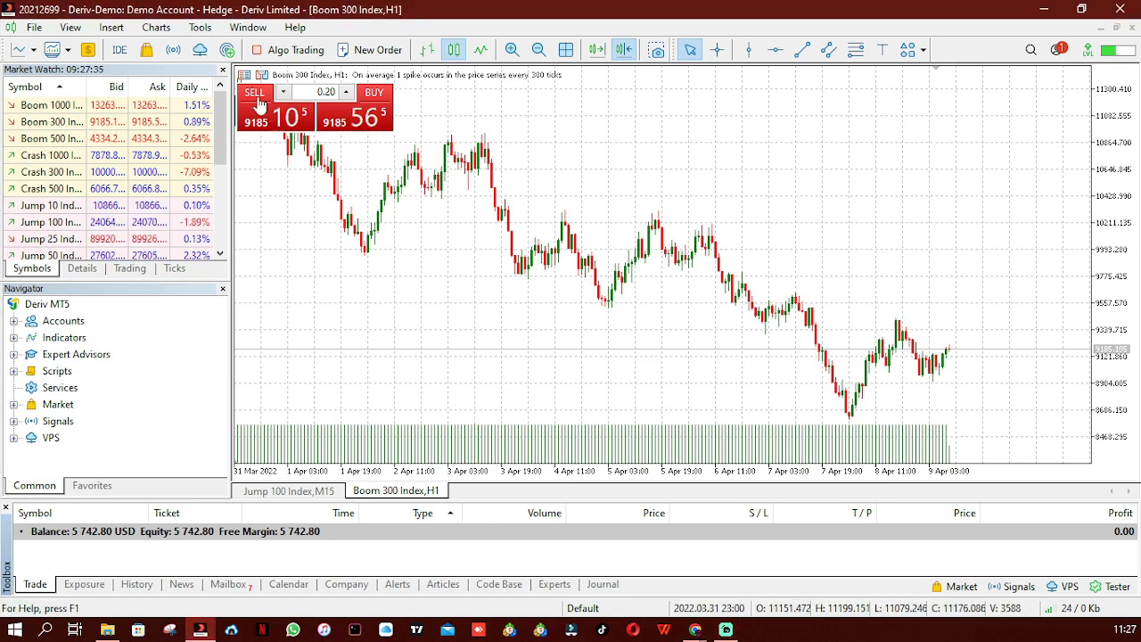
mouse_move(118, 50)
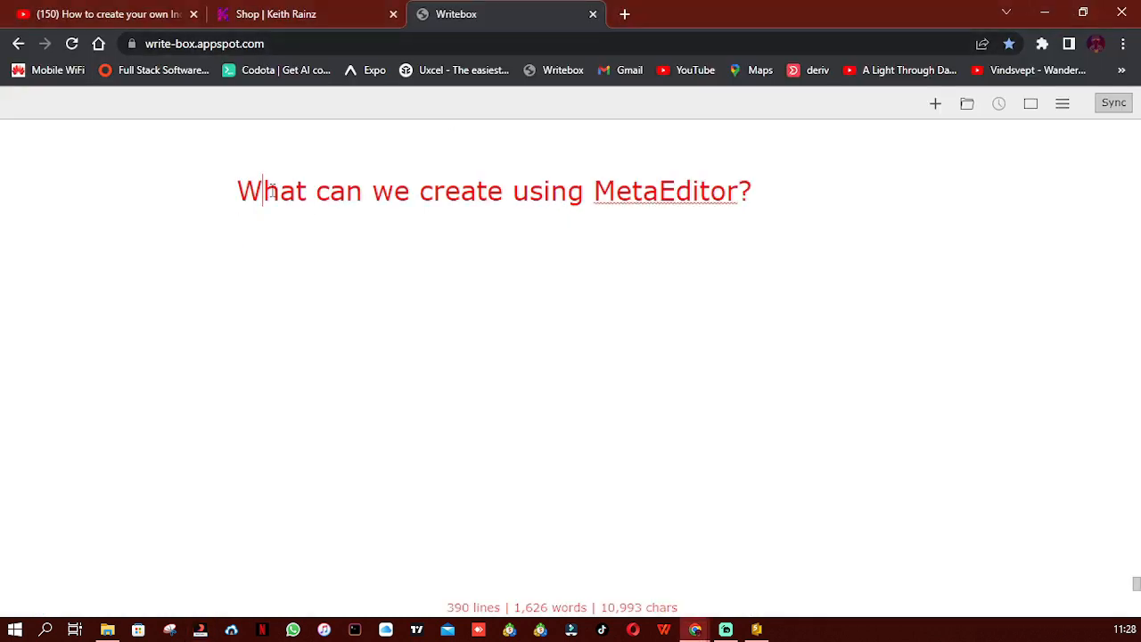
Select the question heading text in the Writebox note.
drag(265, 191, 671, 191)
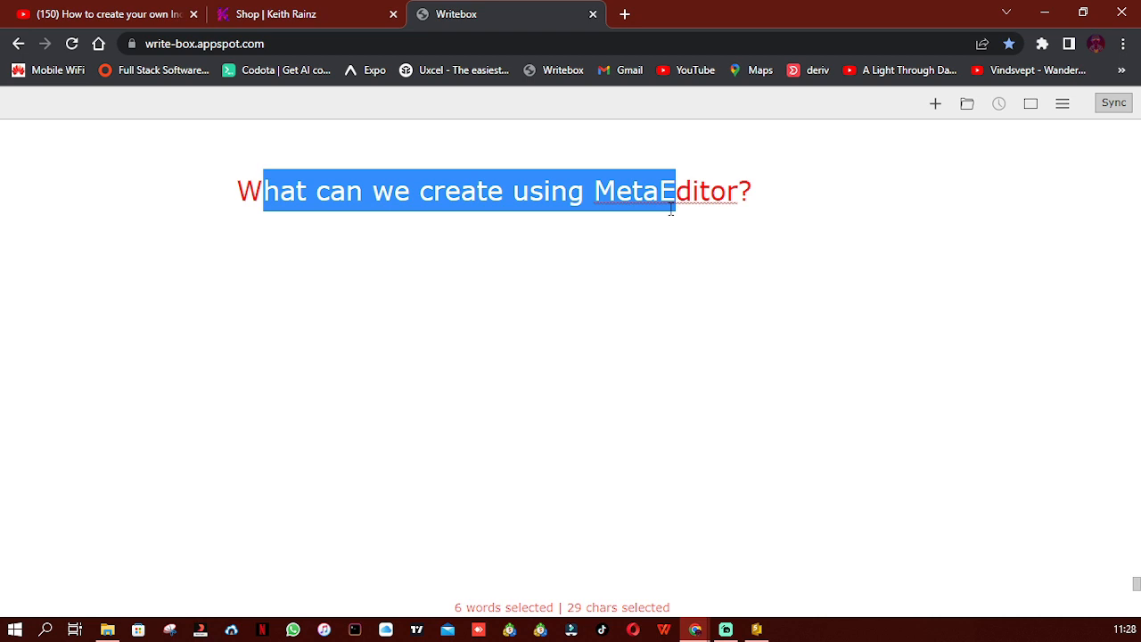
mouse_move(553, 217)
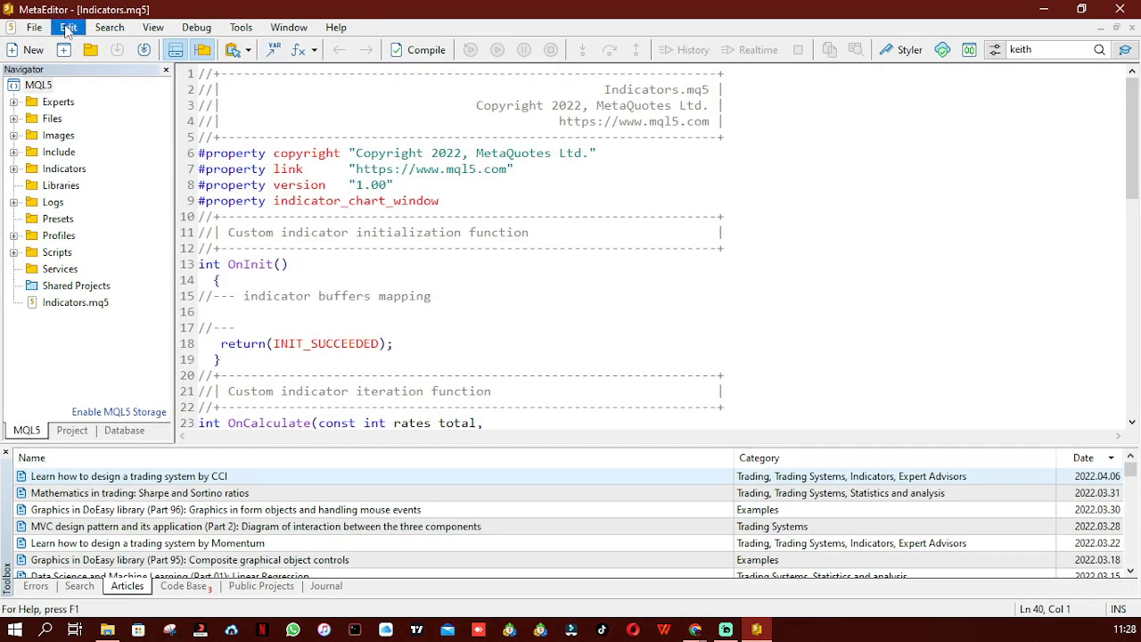
Start a new project via File > New Project so the MQL Wizard lists creatable program types.
click(33, 27)
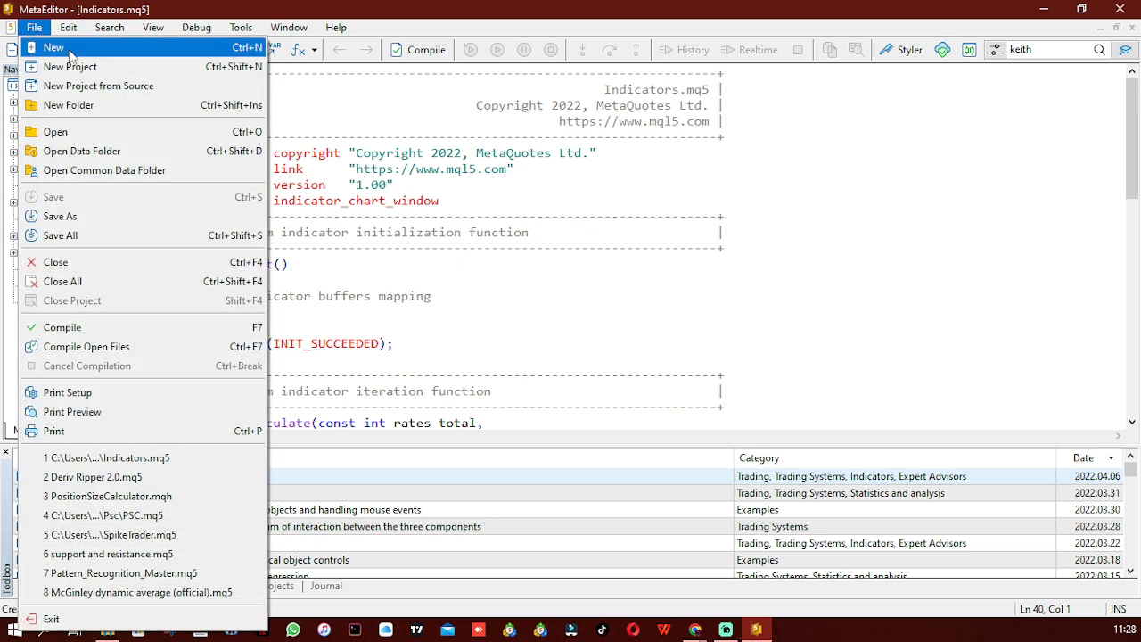
mouse_move(69, 66)
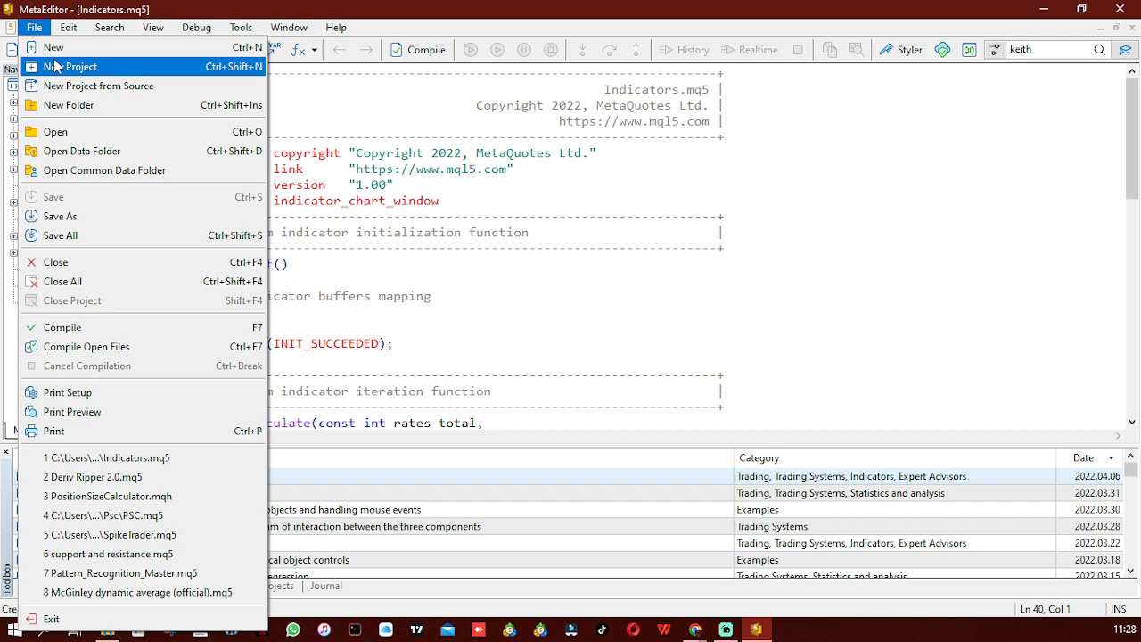
click(72, 66)
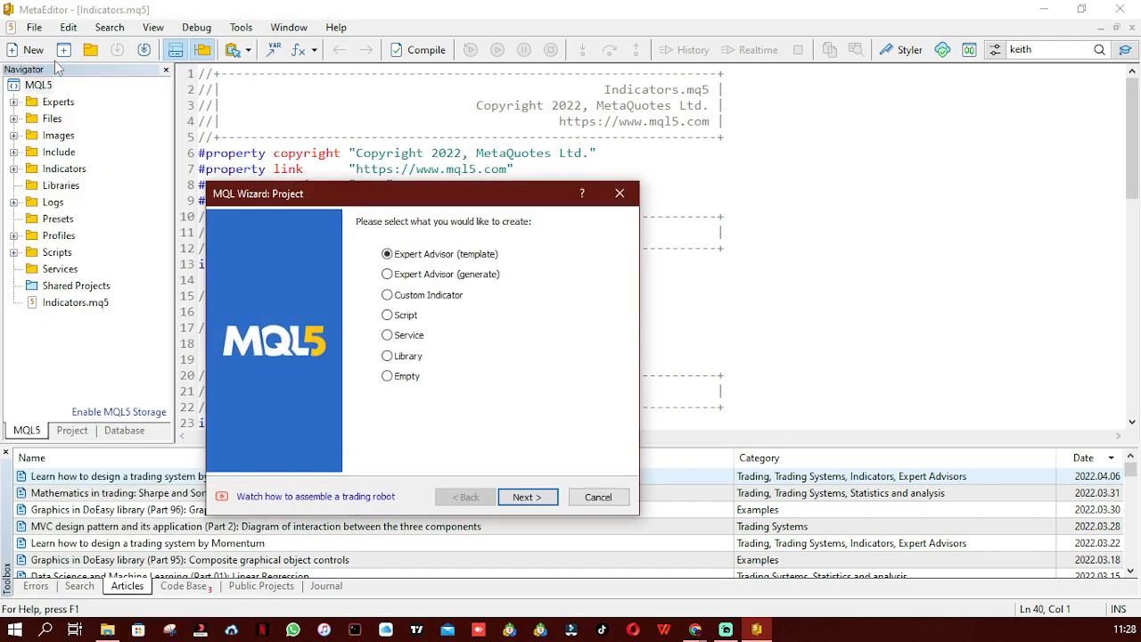
mouse_move(450, 235)
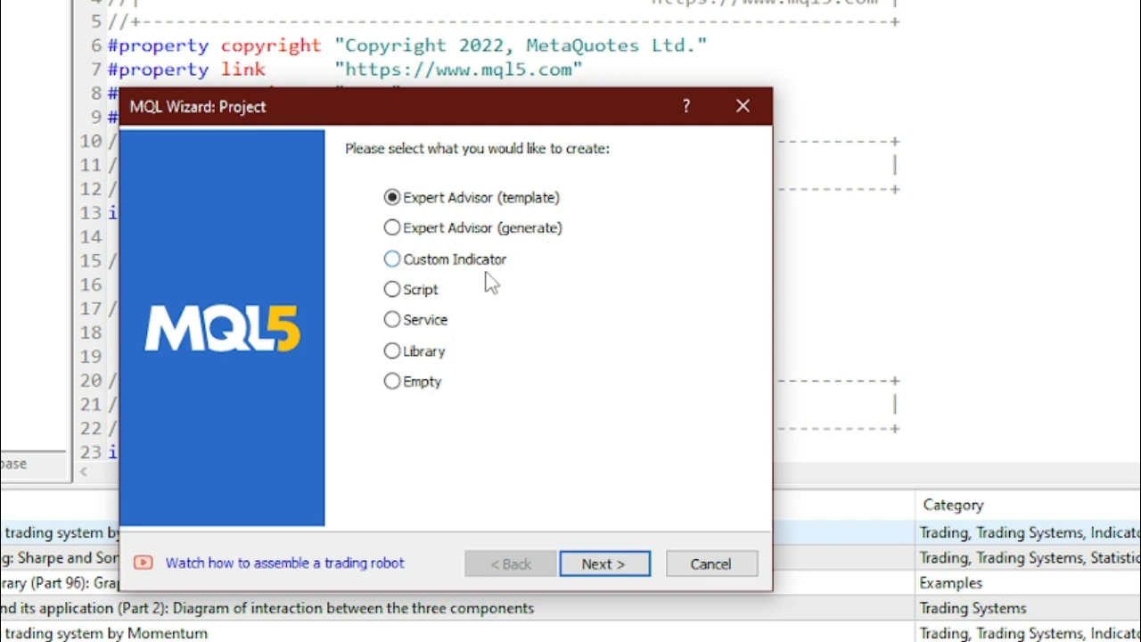
mouse_move(414, 401)
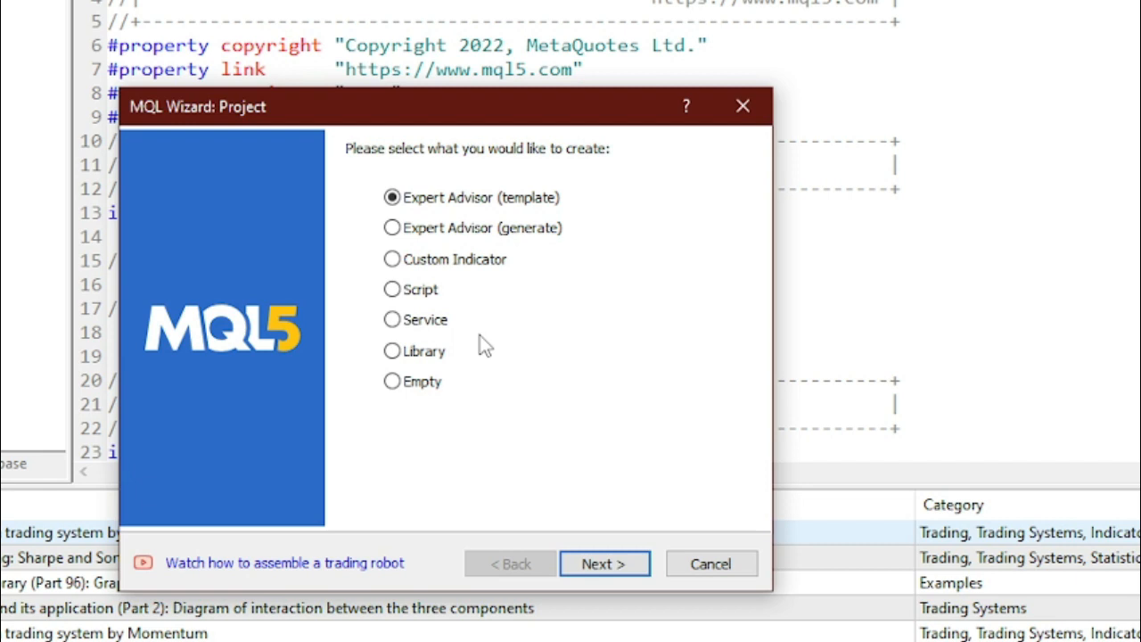
mouse_move(460, 259)
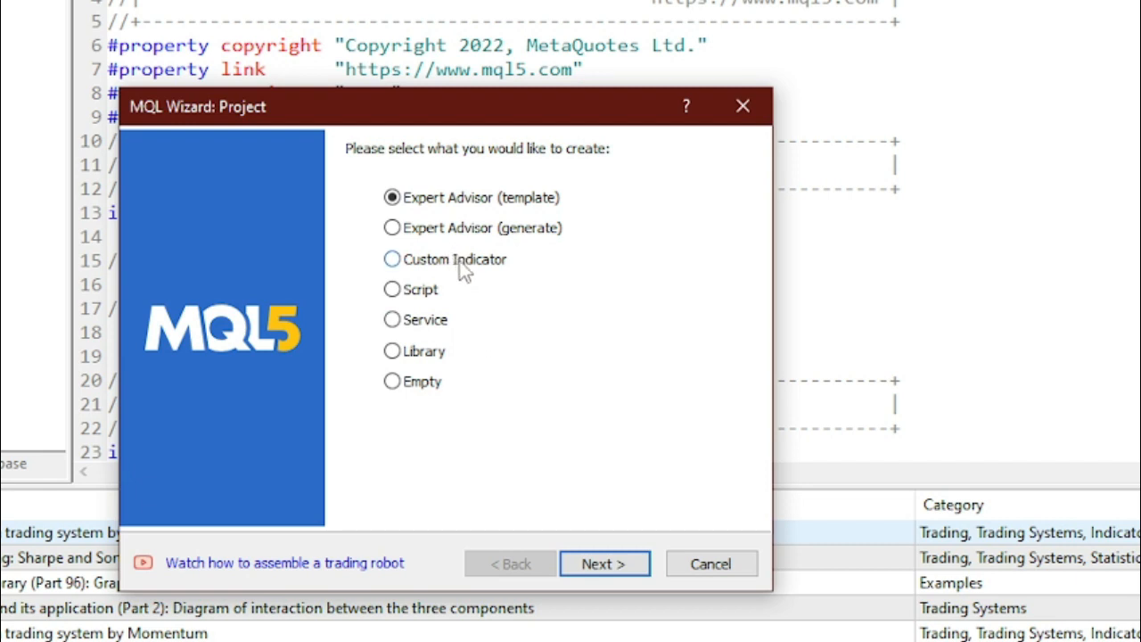
mouse_move(503, 196)
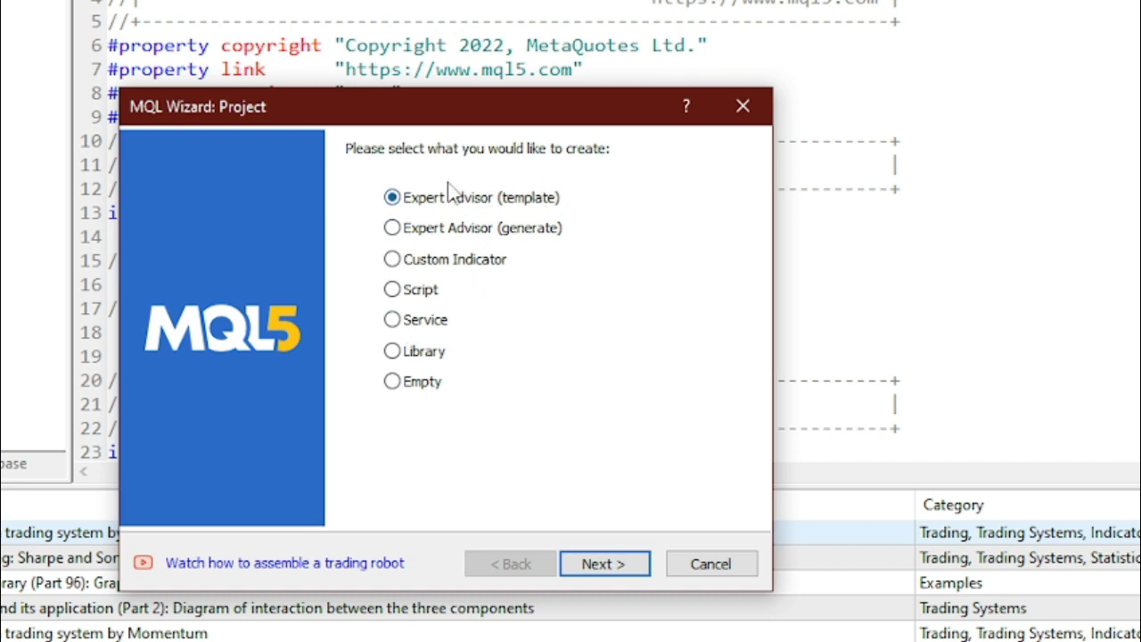
click(393, 196)
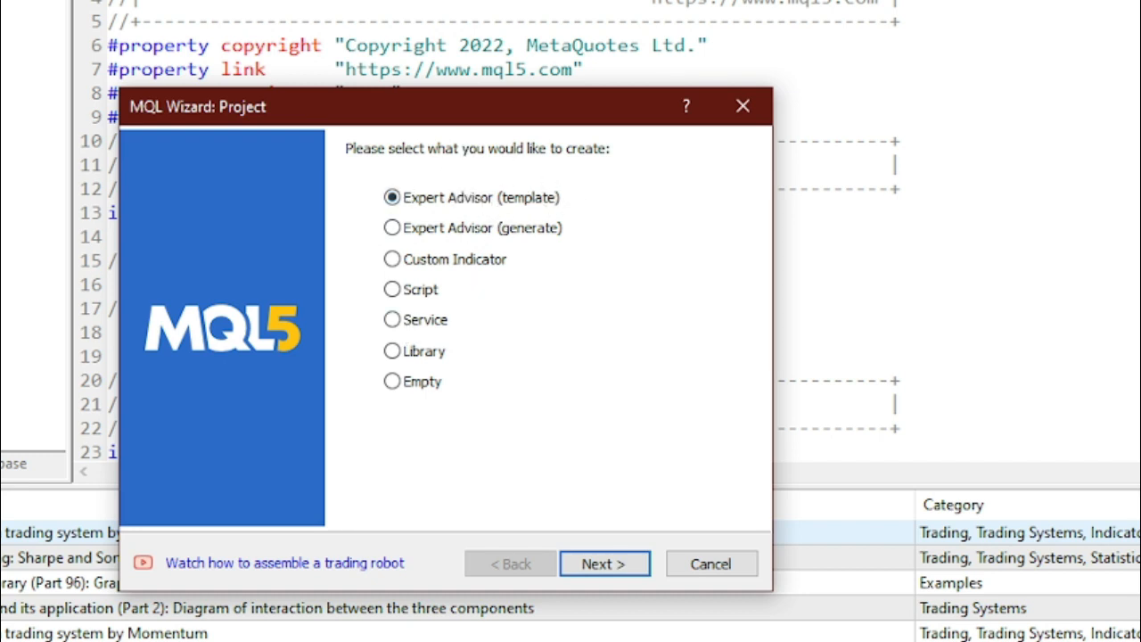
mouse_move(210, 346)
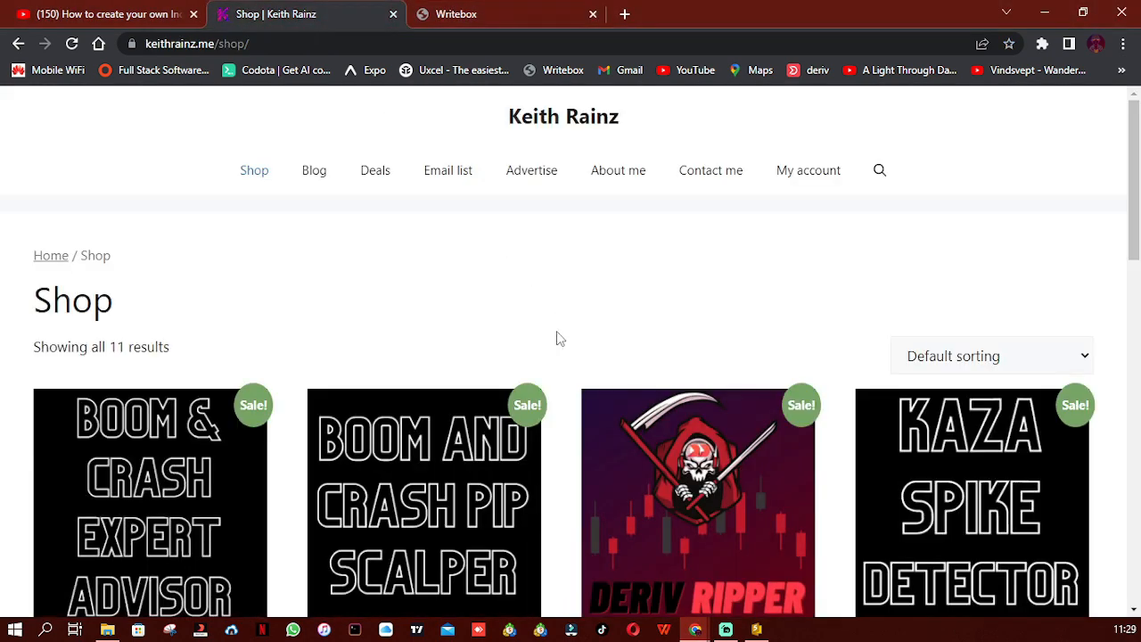
Scroll through the MT5 Price Notifier product page in the Chrome shop.
scroll(down, 3)
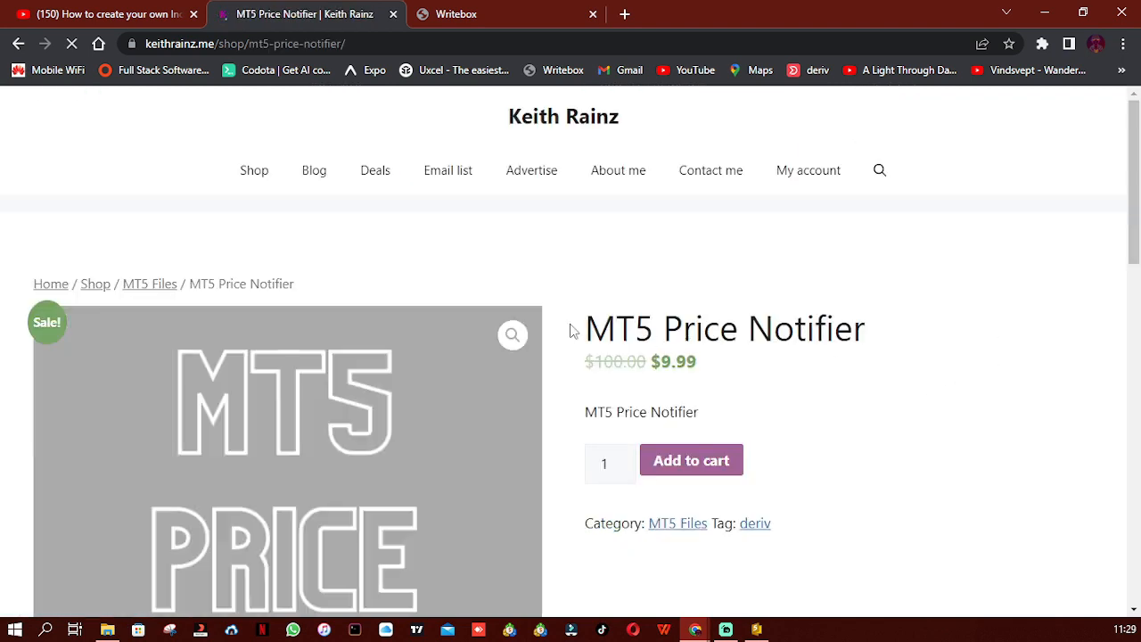
scroll(down, 3)
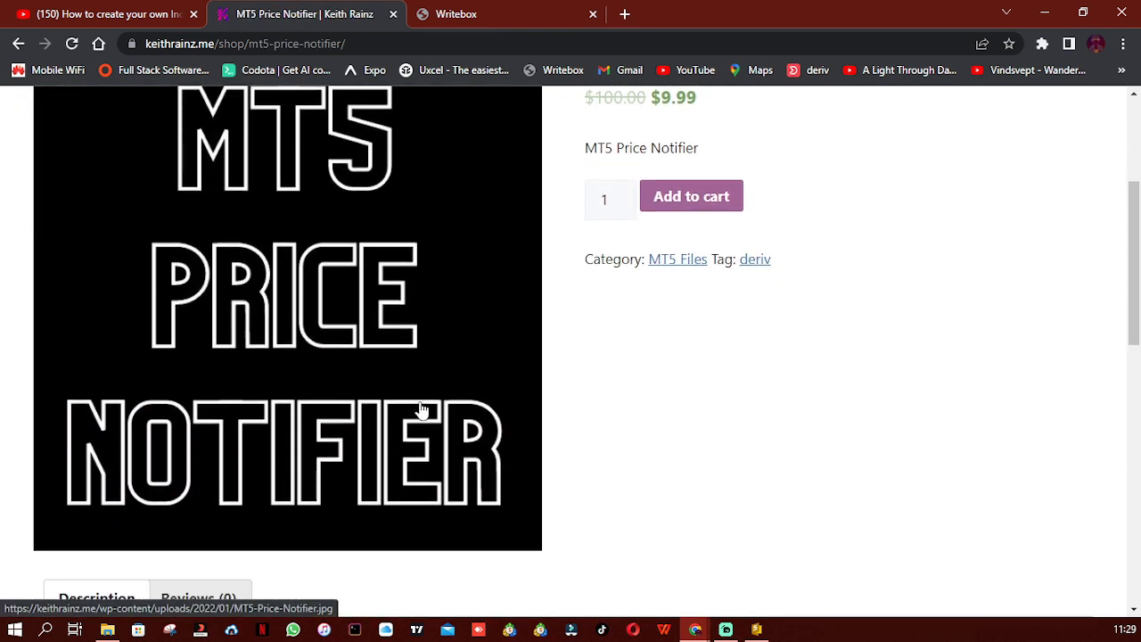
scroll(down, 3)
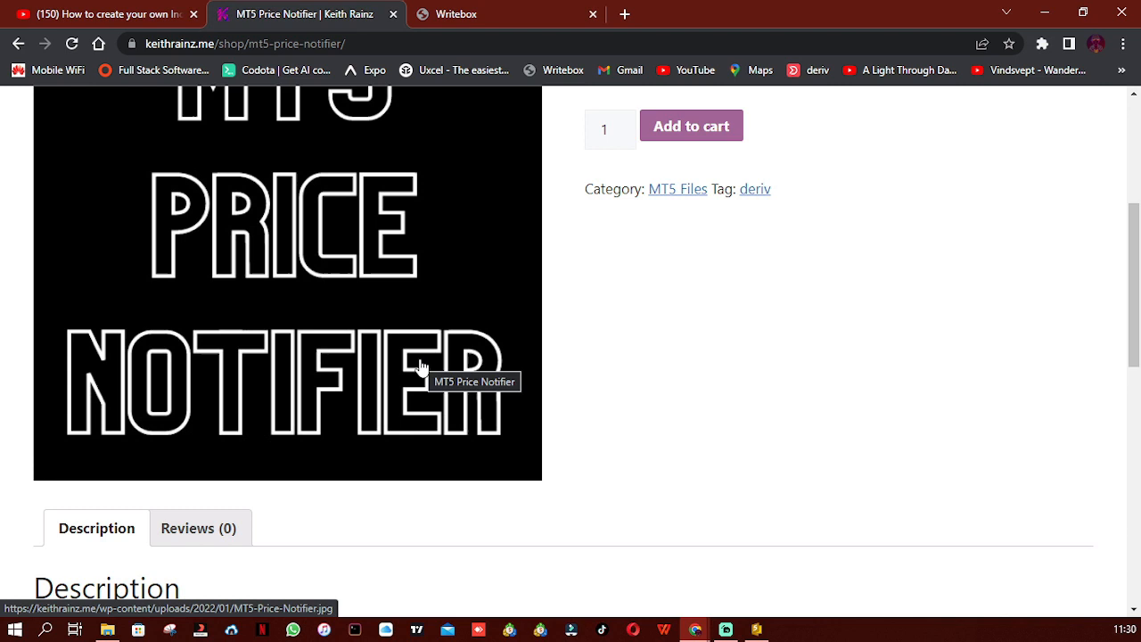
scroll(up, 3)
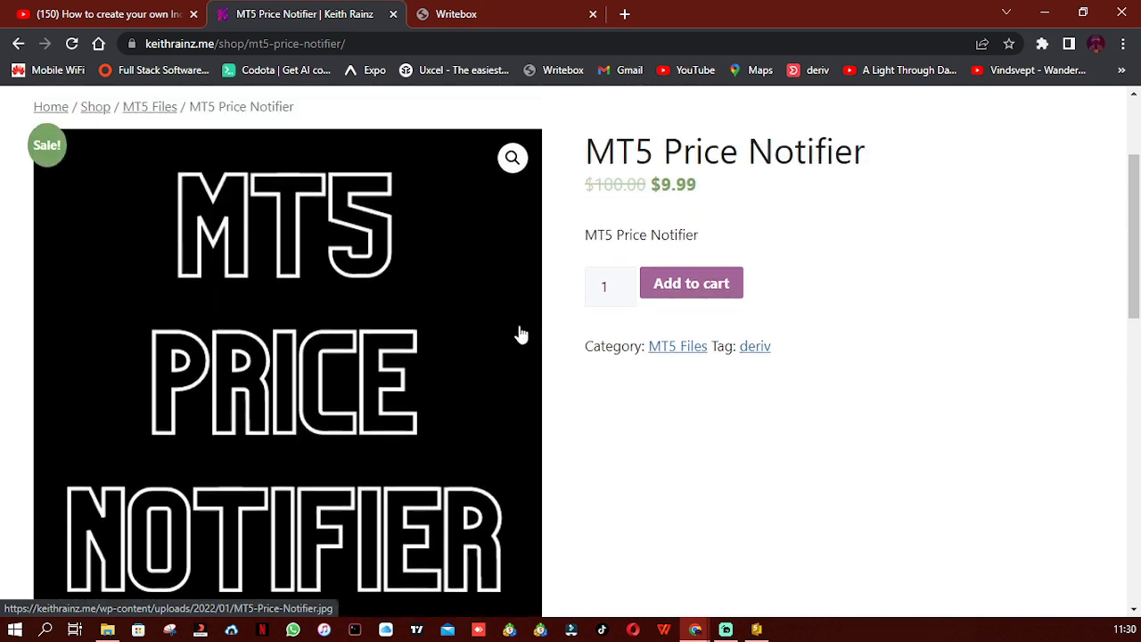
scroll(down, 3)
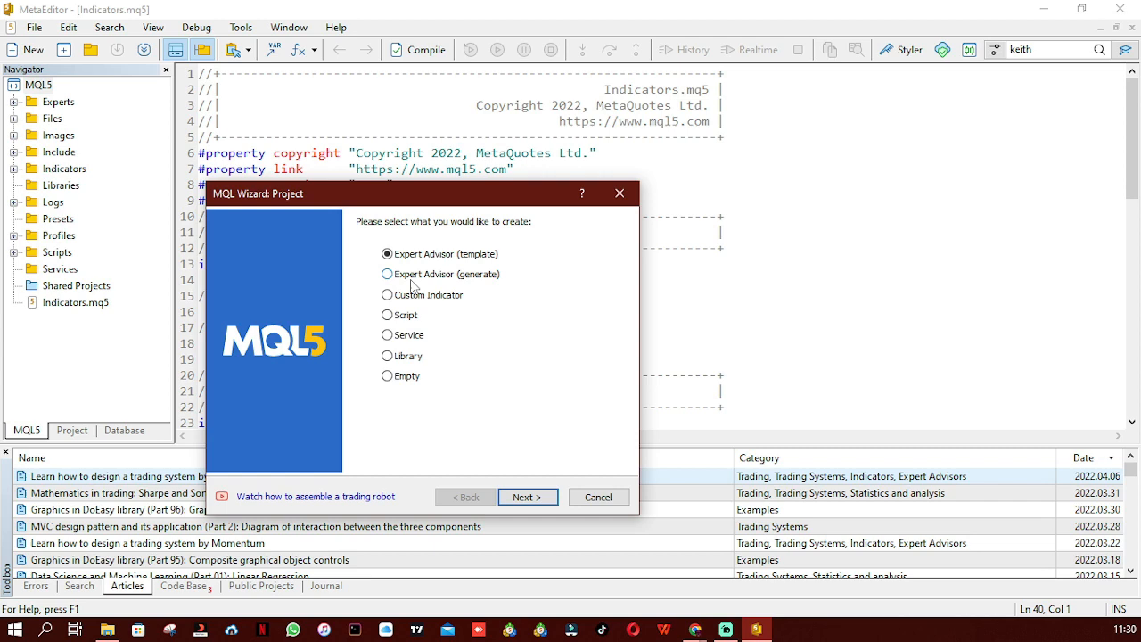
Choose Custom Indicator, then Script as the project type in the MQL Wizard.
click(387, 294)
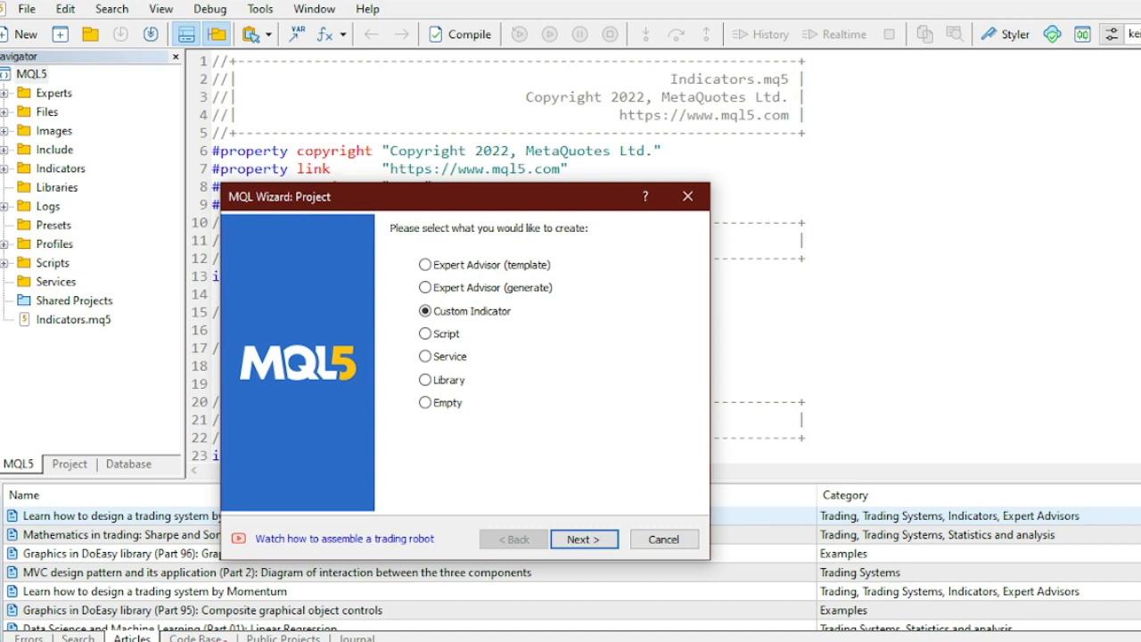
mouse_move(389, 374)
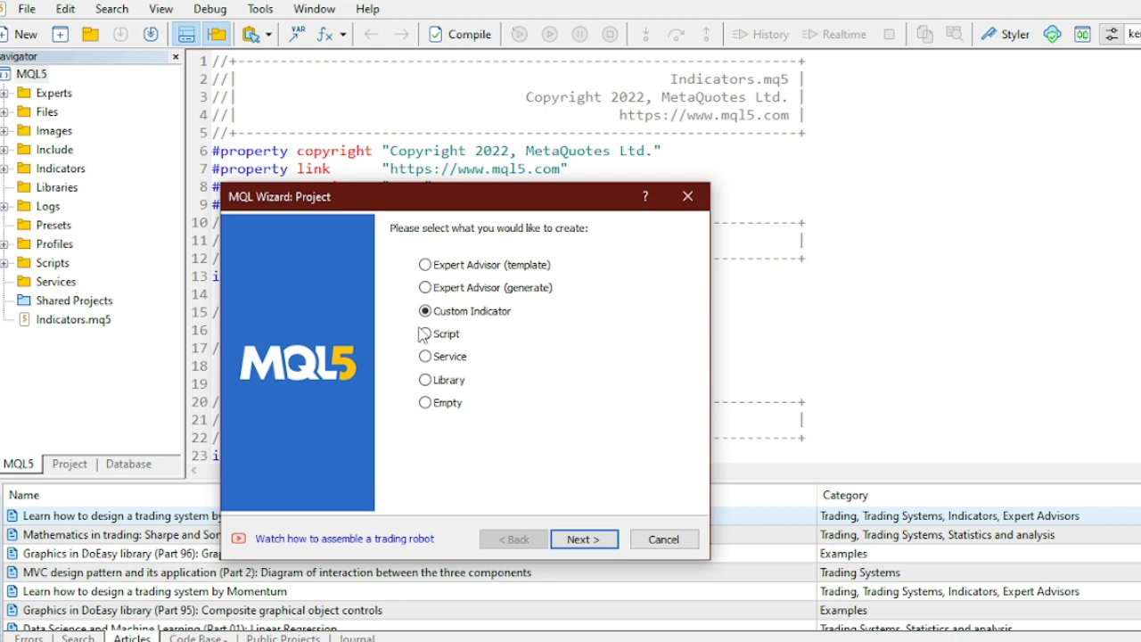
mouse_move(471, 335)
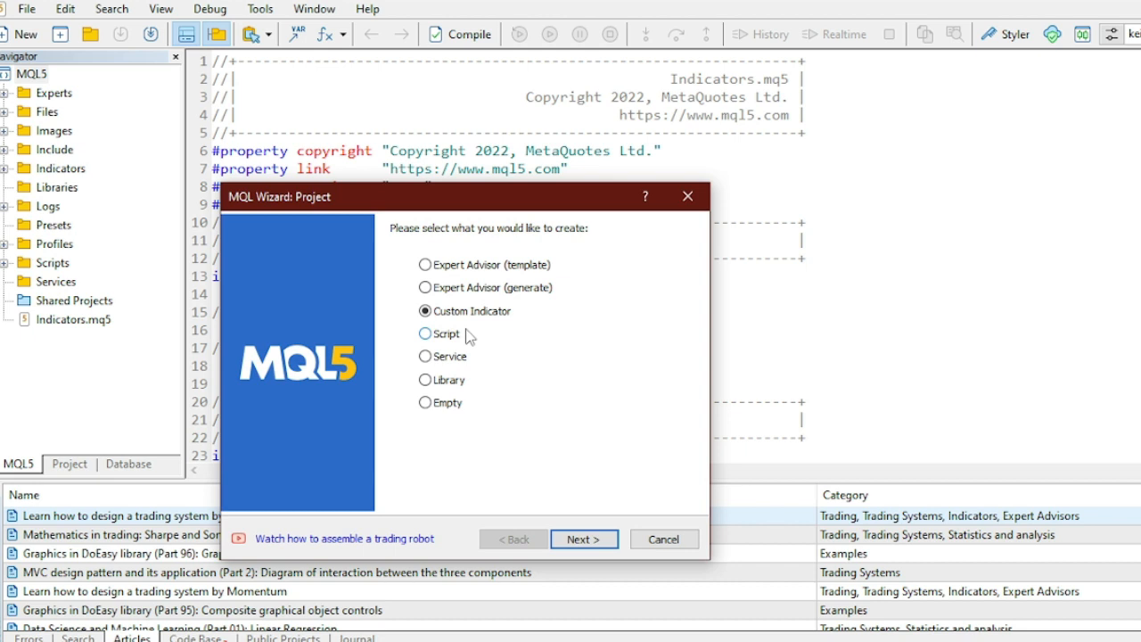
mouse_move(463, 355)
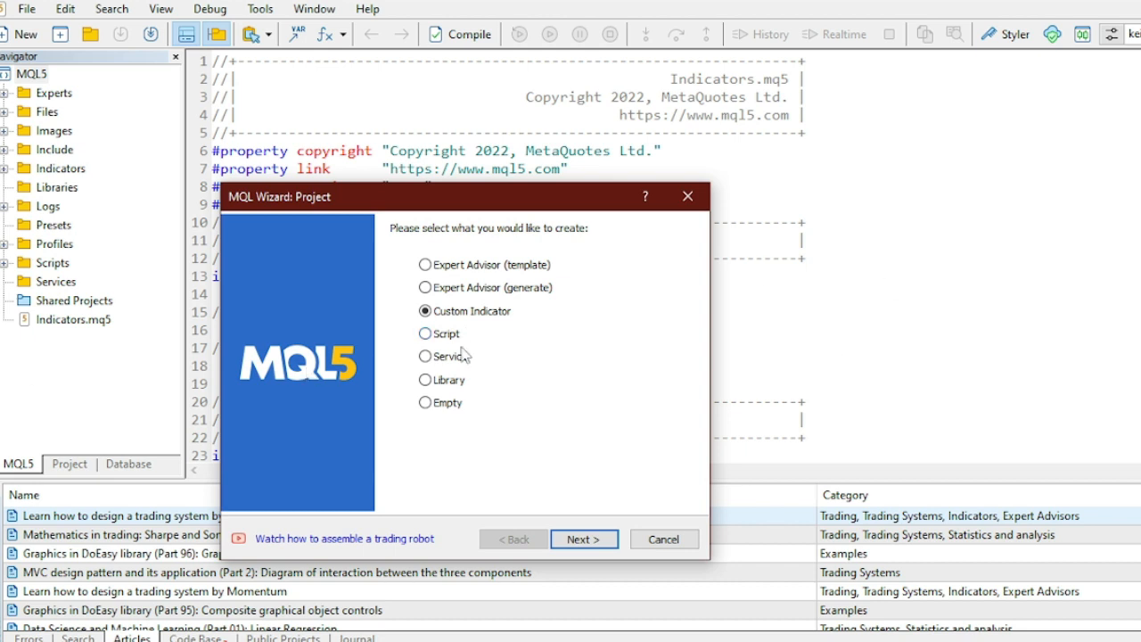
click(425, 334)
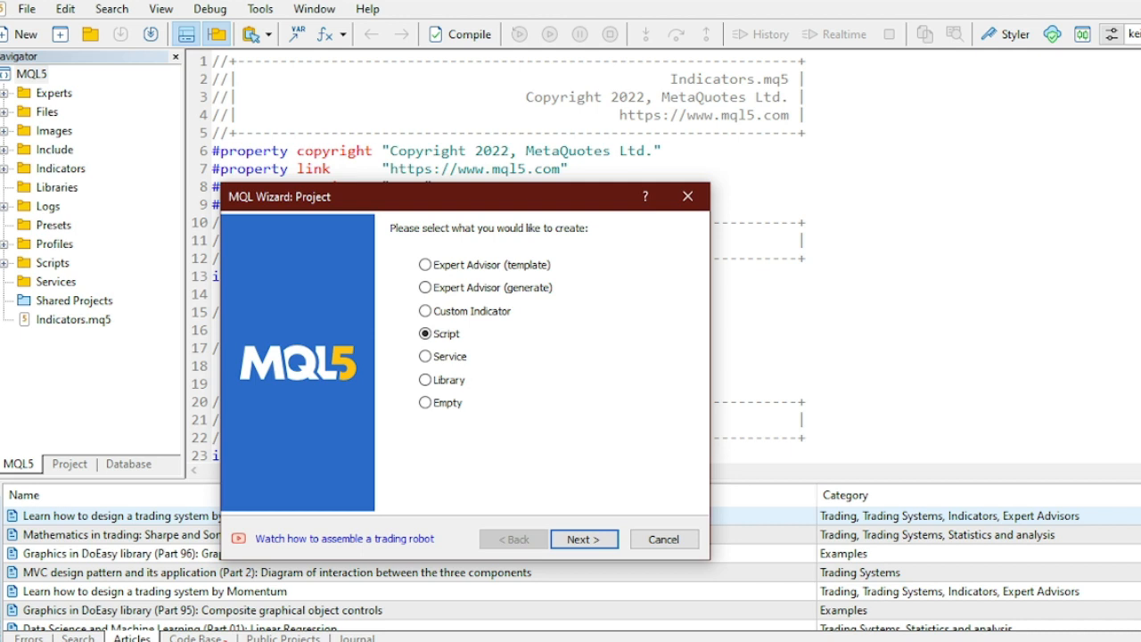
Choose Service as the project type in the MQL Wizard.
click(424, 357)
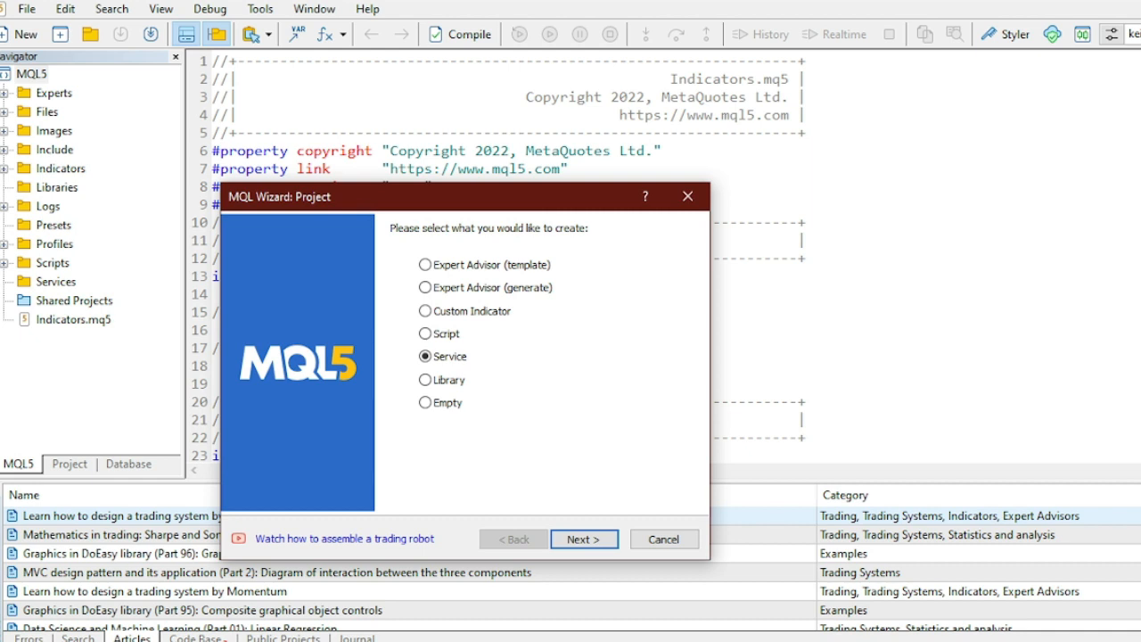
mouse_move(432, 378)
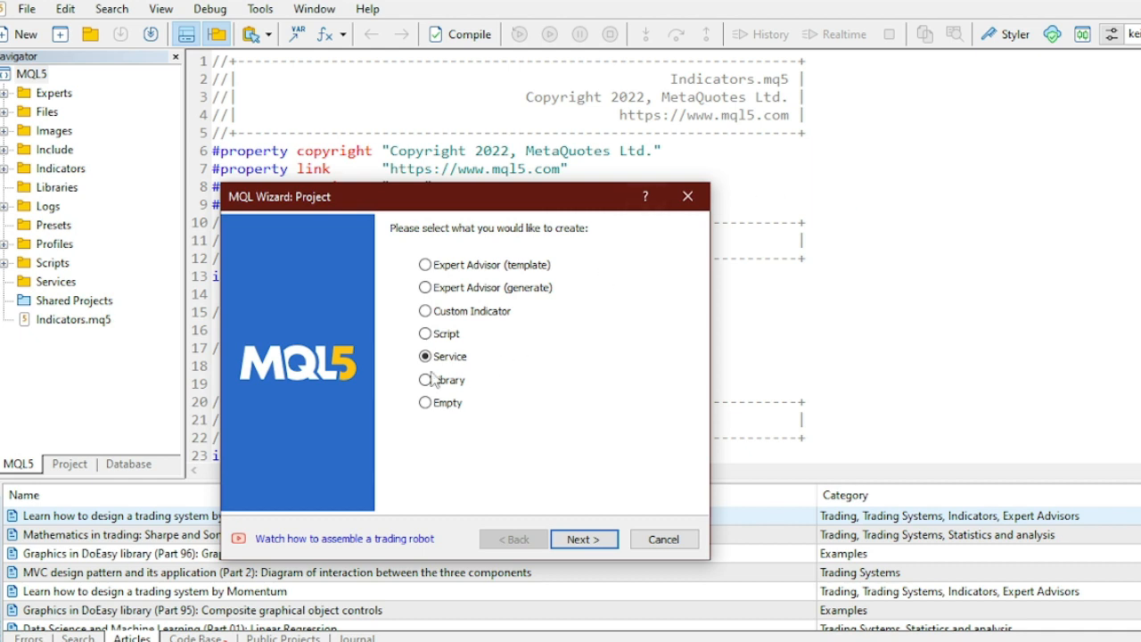
mouse_move(471, 373)
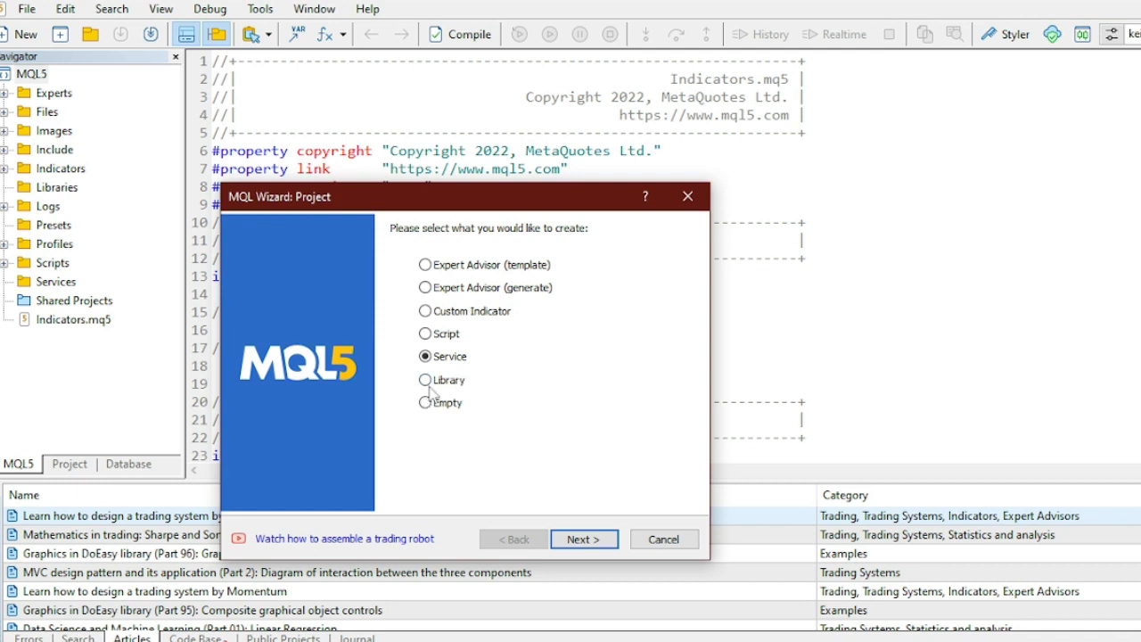
mouse_move(426, 399)
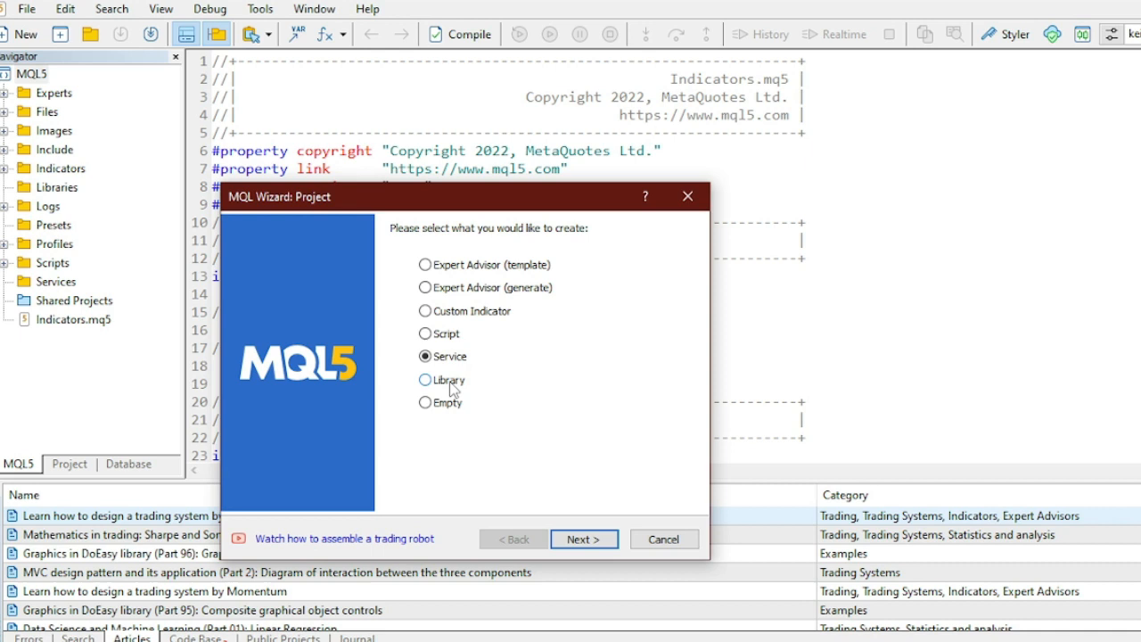
mouse_move(303, 394)
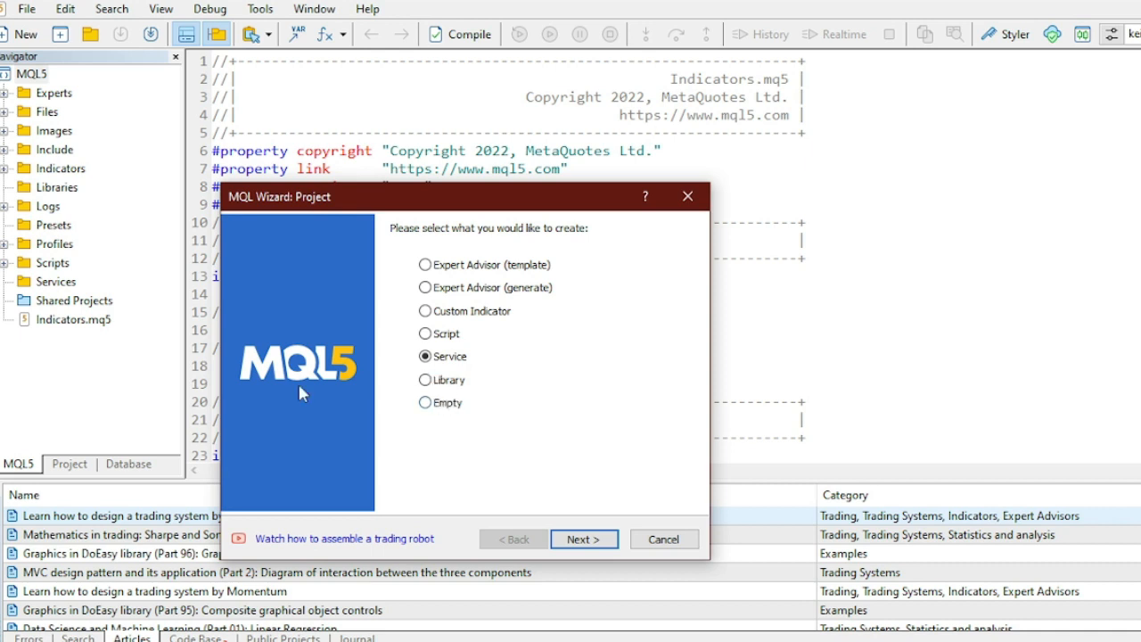
mouse_move(503, 391)
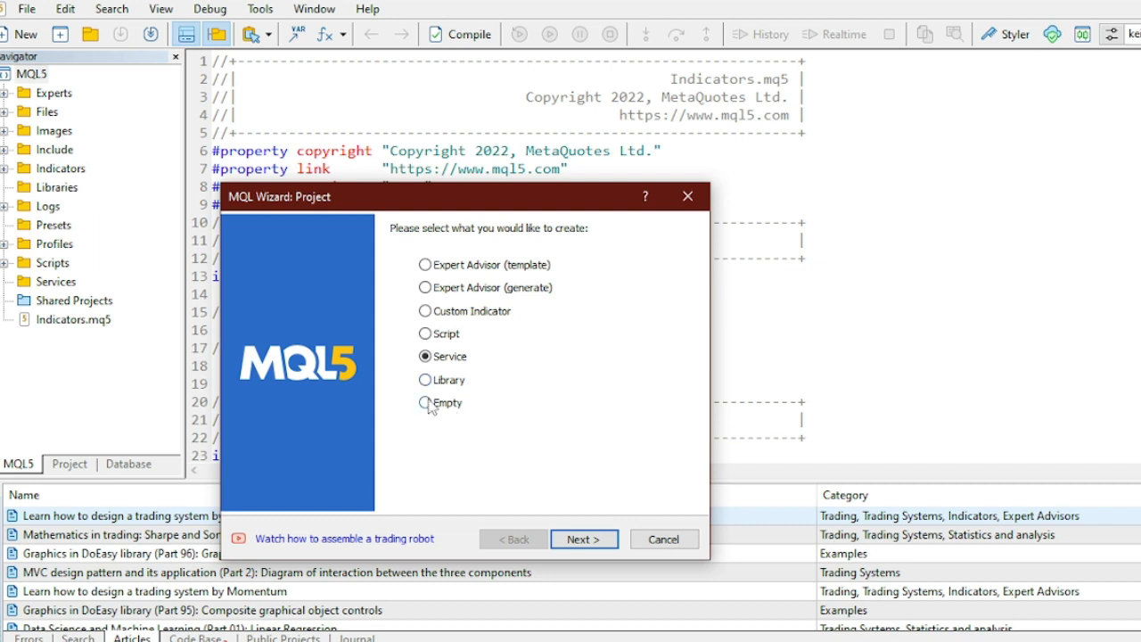
Choose Empty as the project type in the MQL Wizard.
click(424, 403)
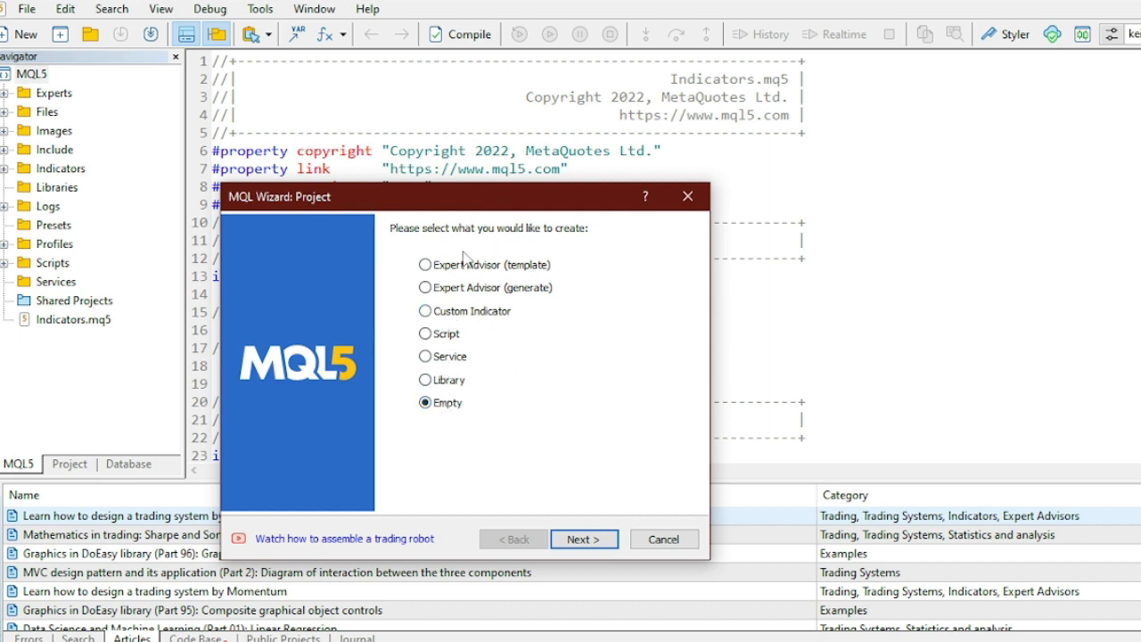
mouse_move(408, 287)
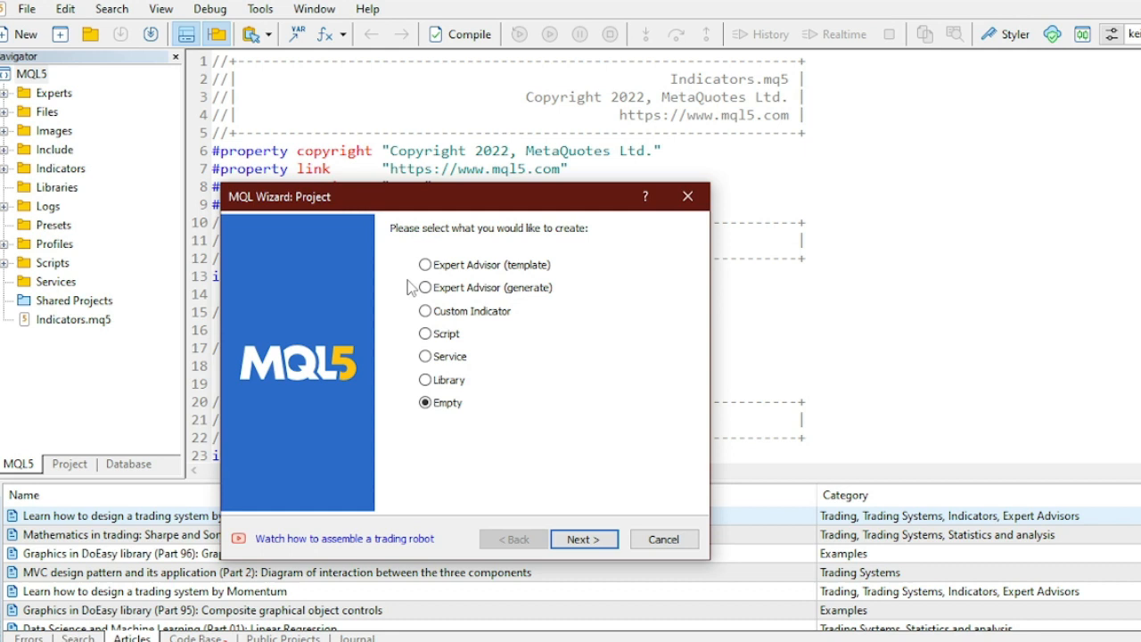
mouse_move(524, 246)
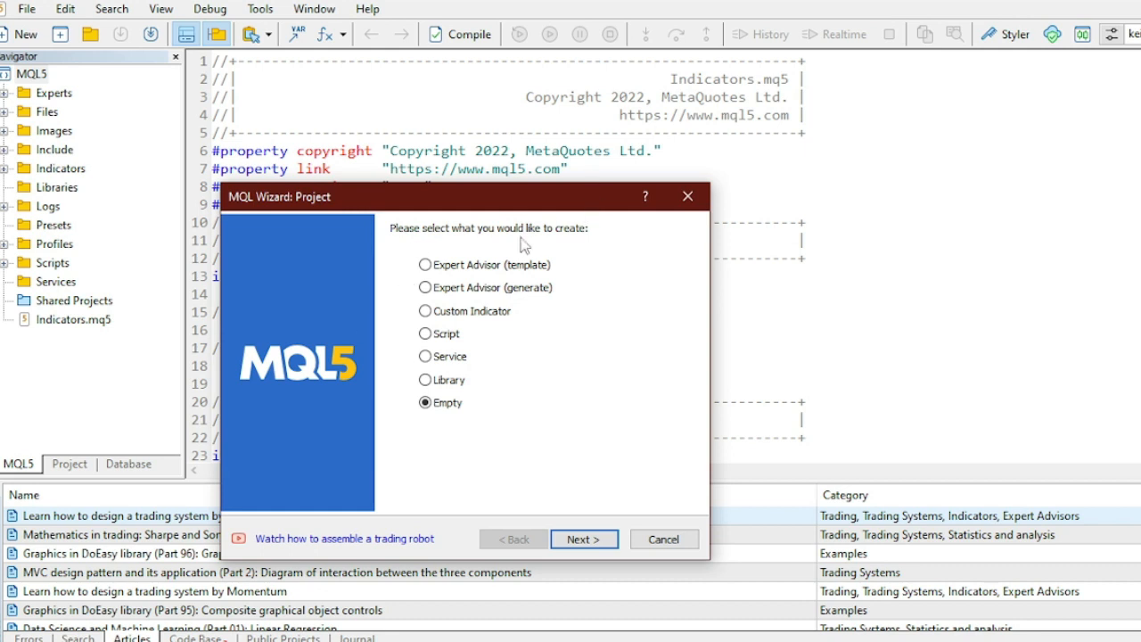
mouse_move(503, 402)
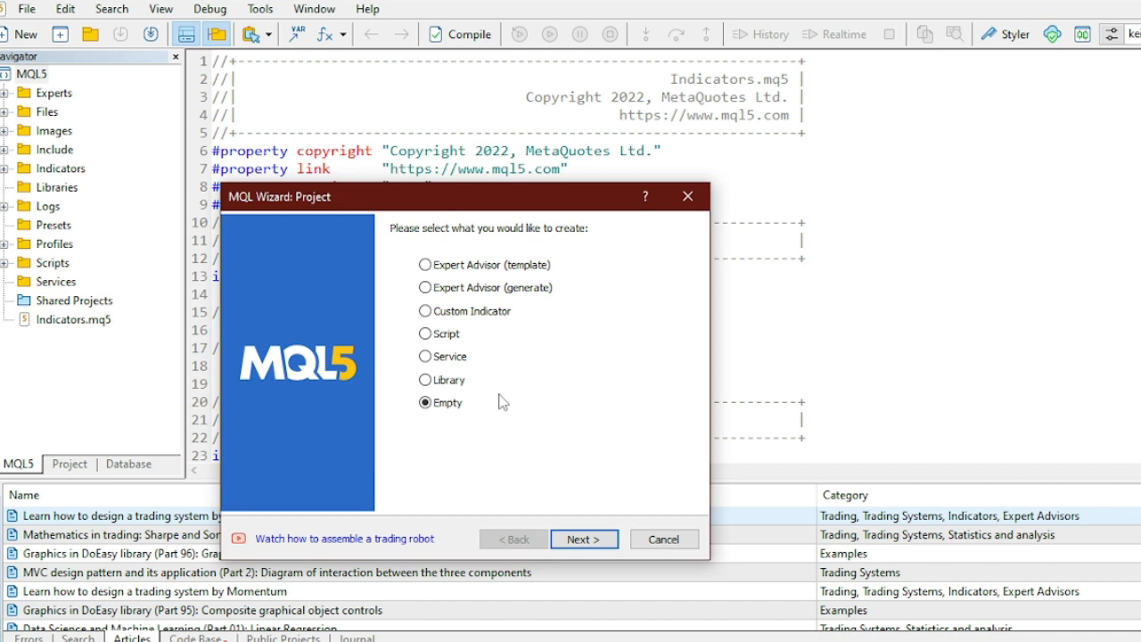
mouse_move(407, 323)
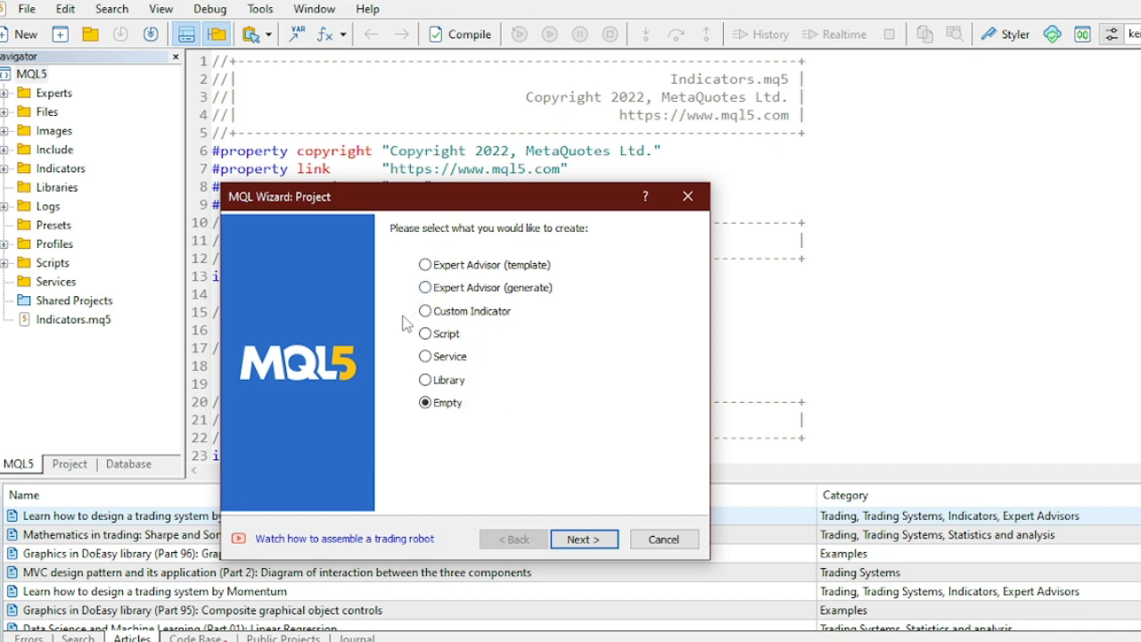
mouse_move(473, 276)
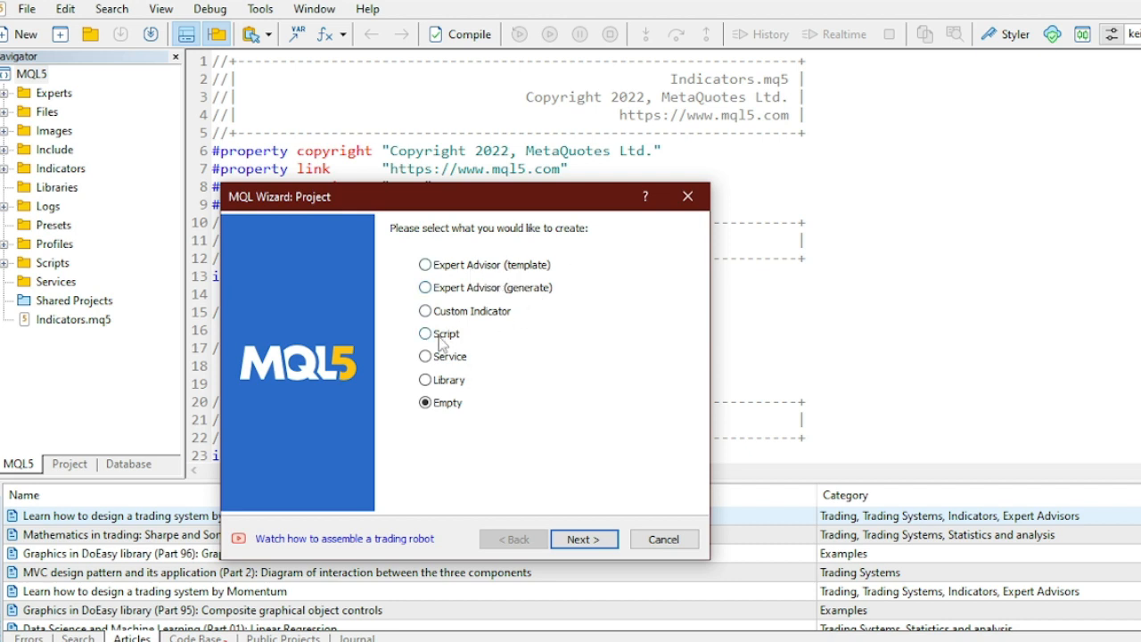
mouse_move(472, 339)
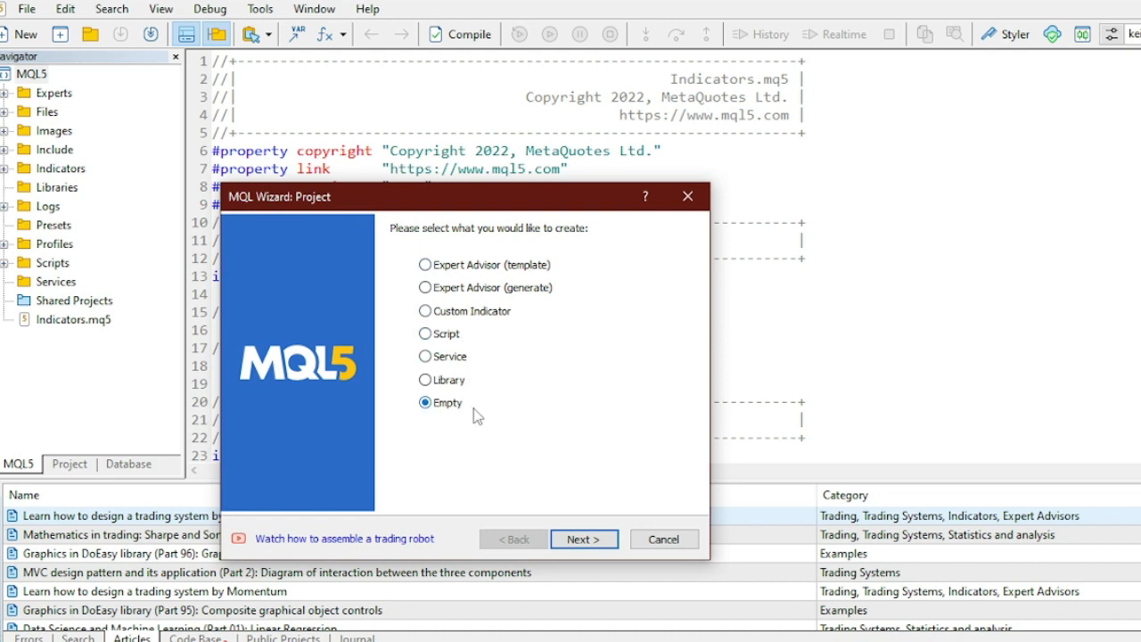
mouse_move(520, 437)
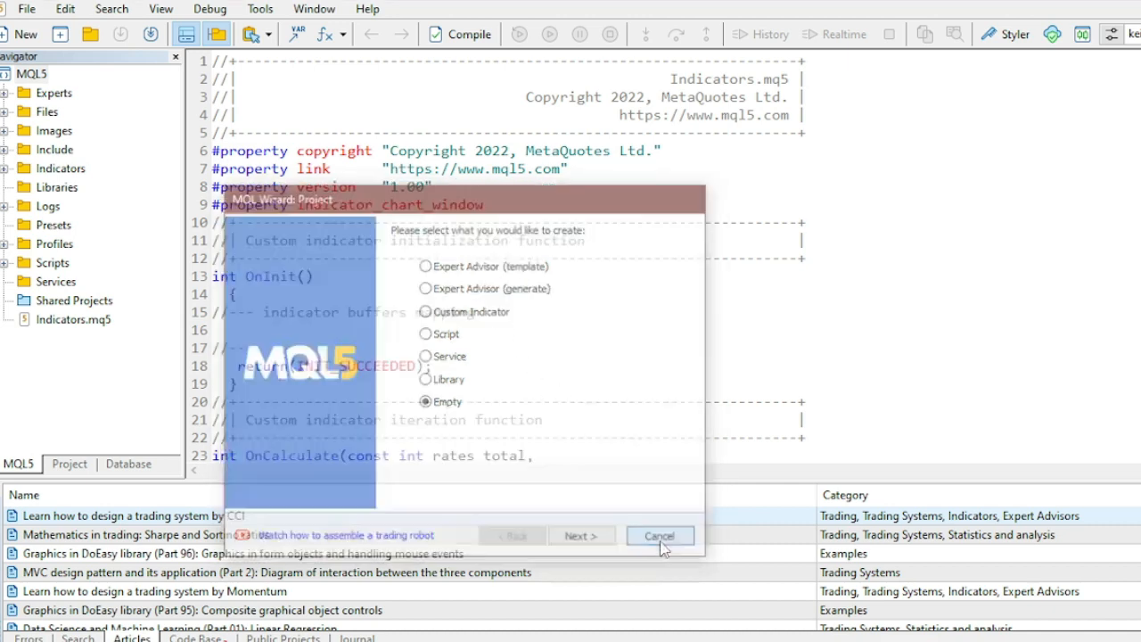
Start a new file via File > New and choose Include (*.mqh) as its type.
click(25, 9)
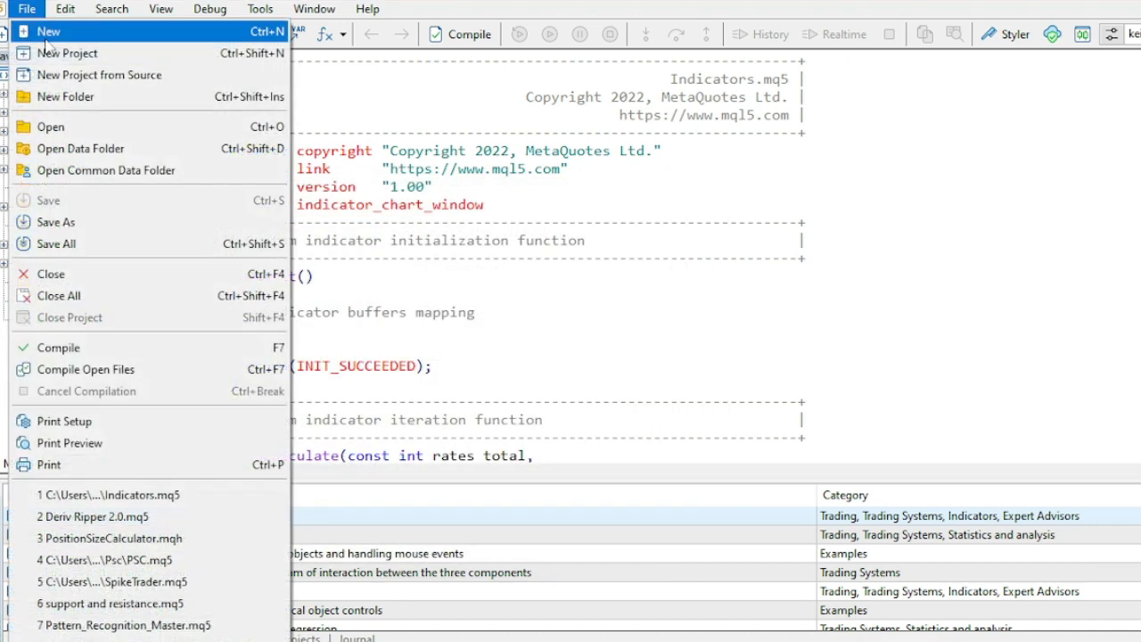
click(43, 32)
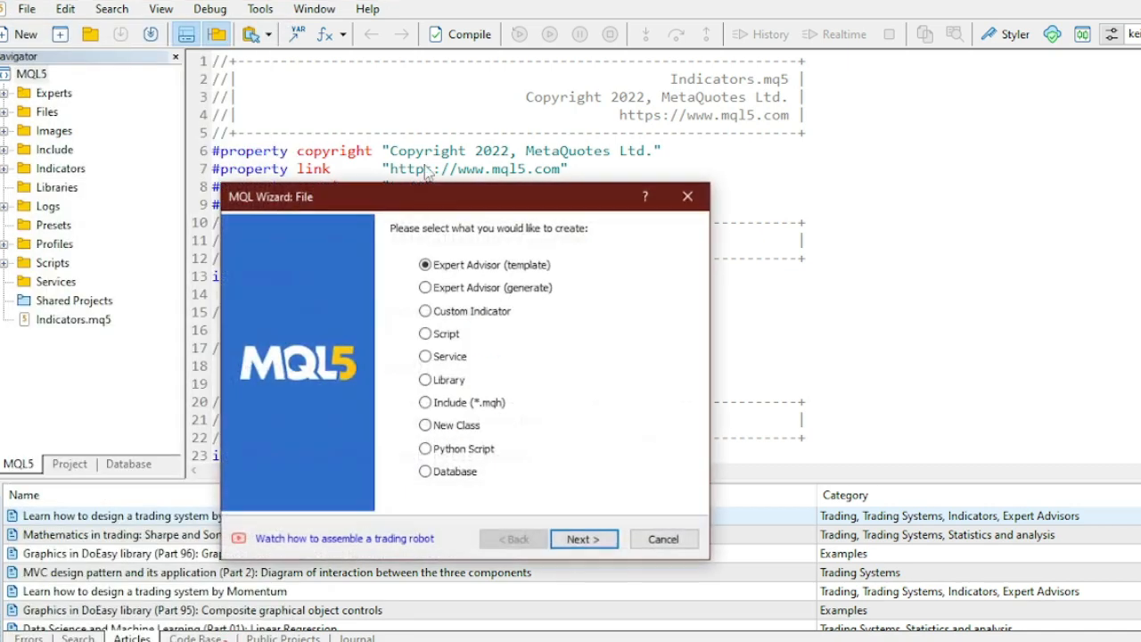
click(424, 403)
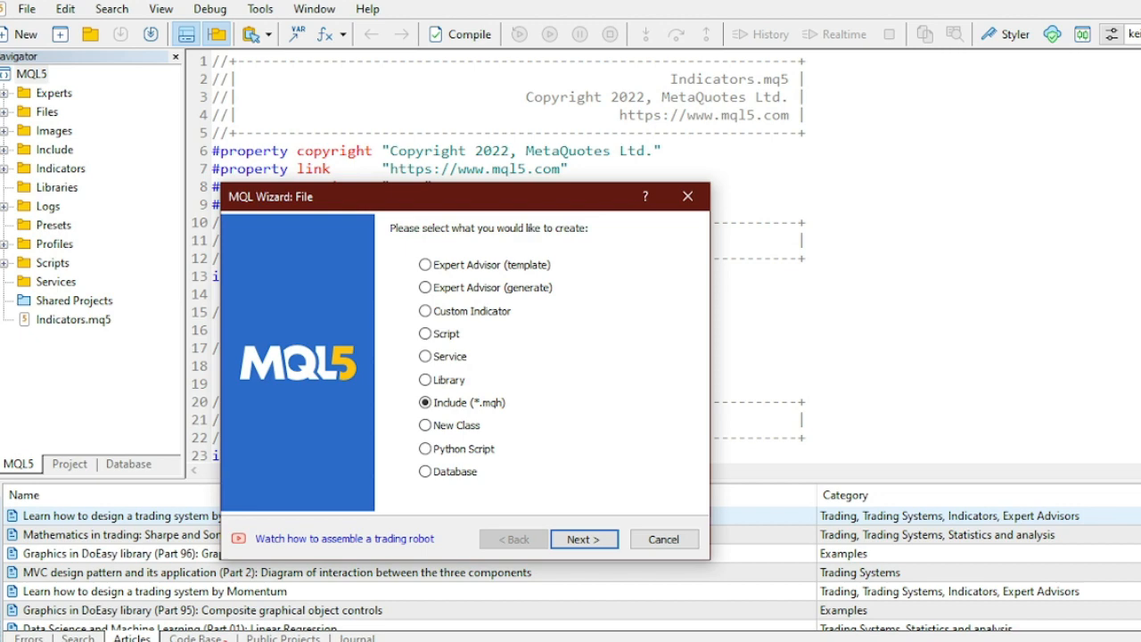
Try New Class and Database file types, then leave Service chosen in the new-file wizard.
click(425, 425)
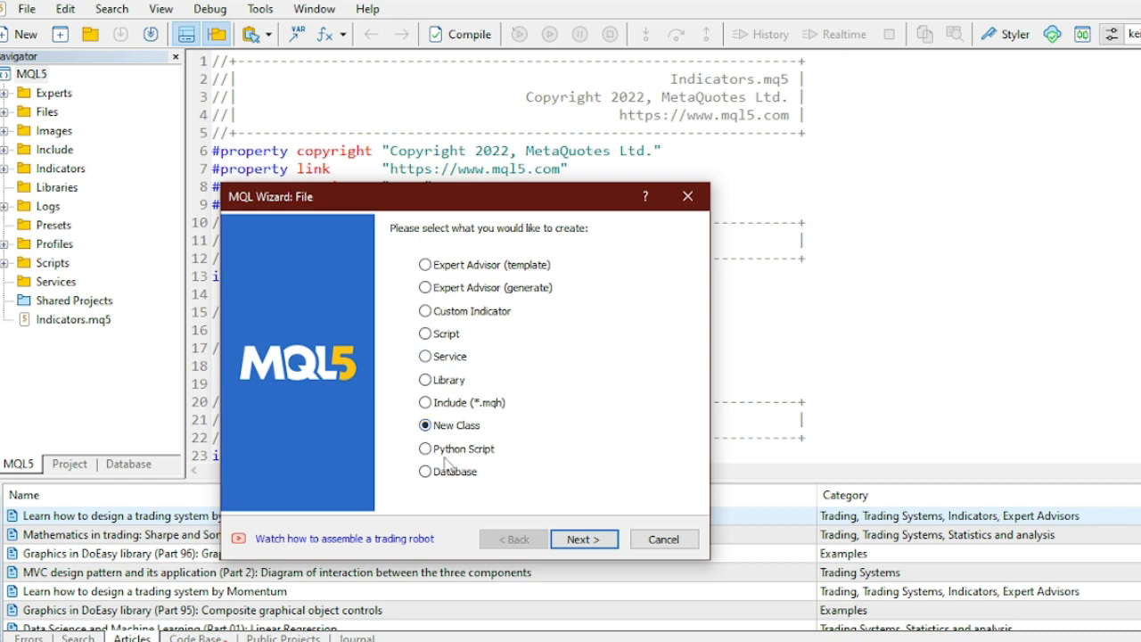
mouse_move(479, 450)
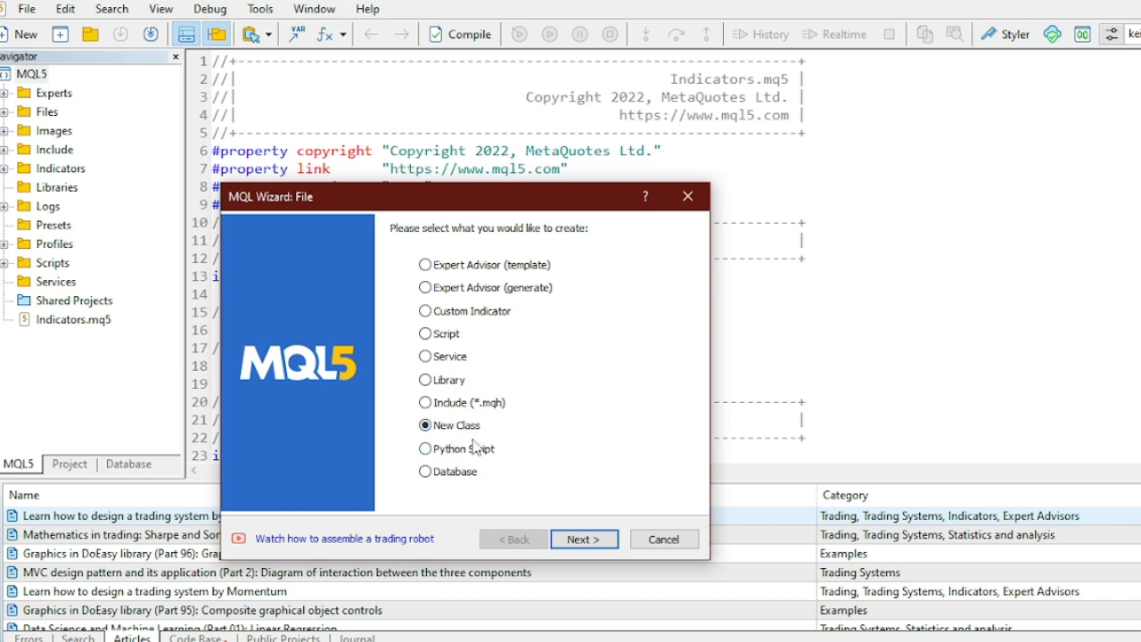
mouse_move(478, 445)
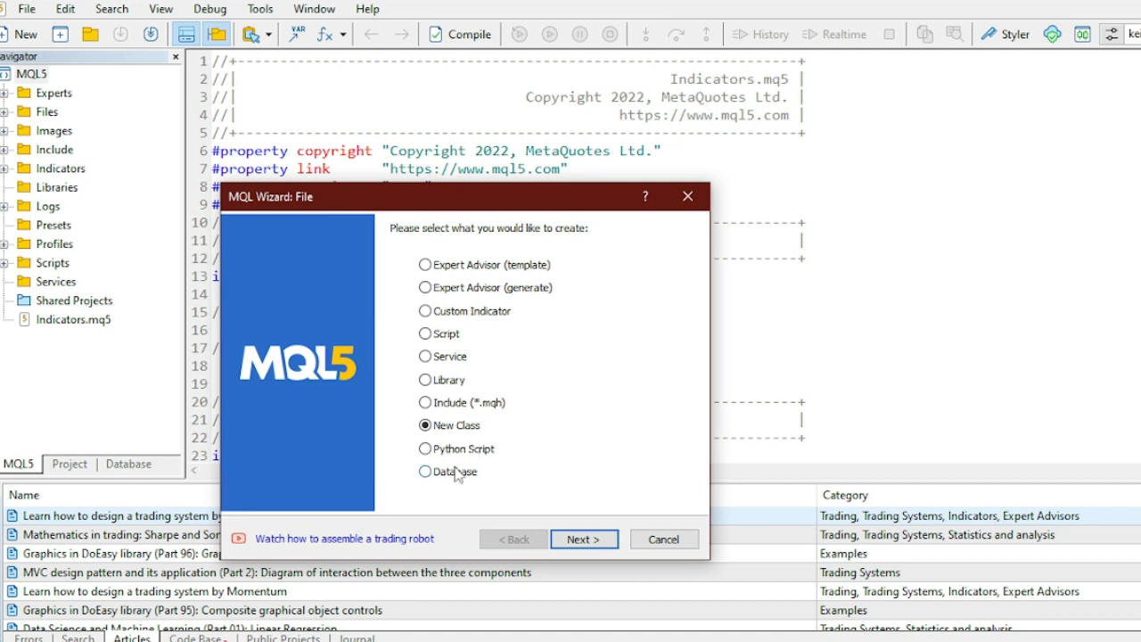
click(424, 471)
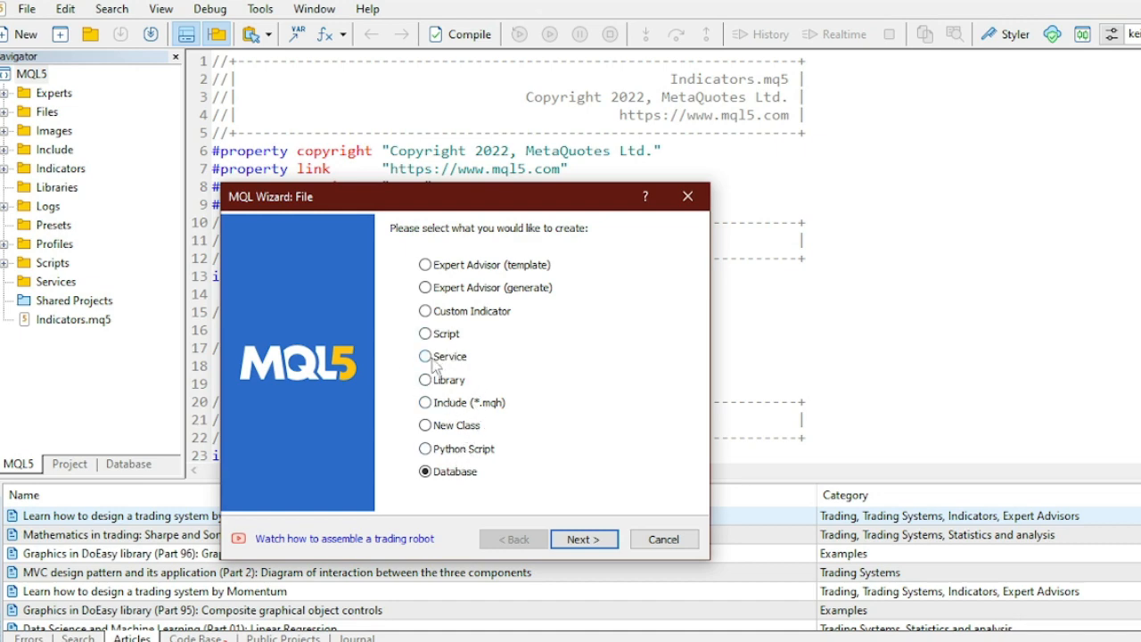
click(424, 357)
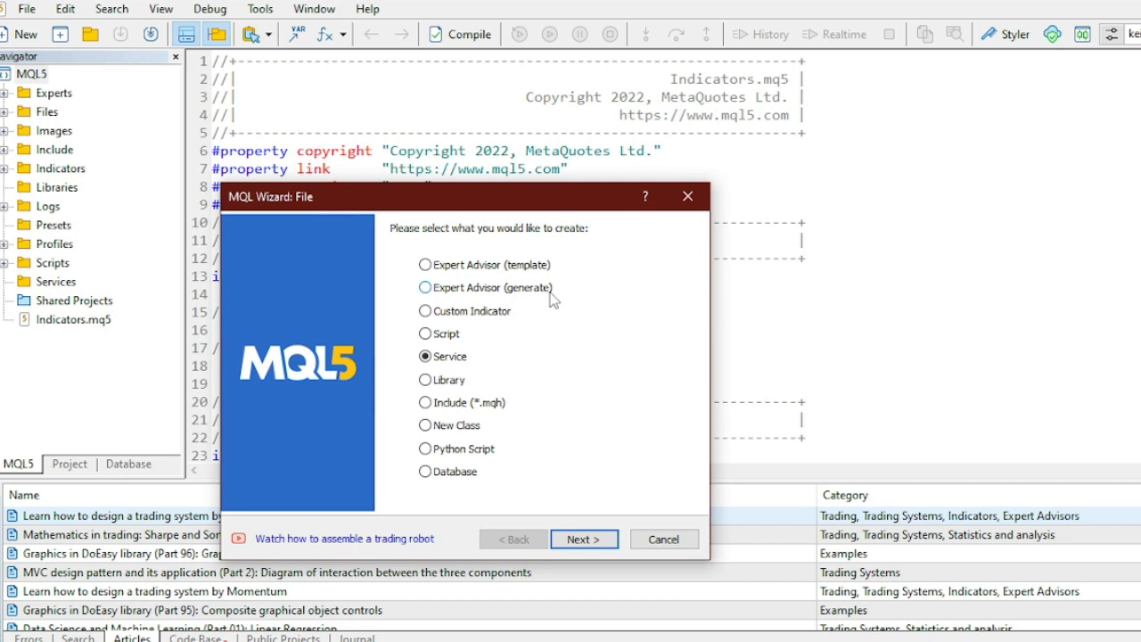
mouse_move(528, 294)
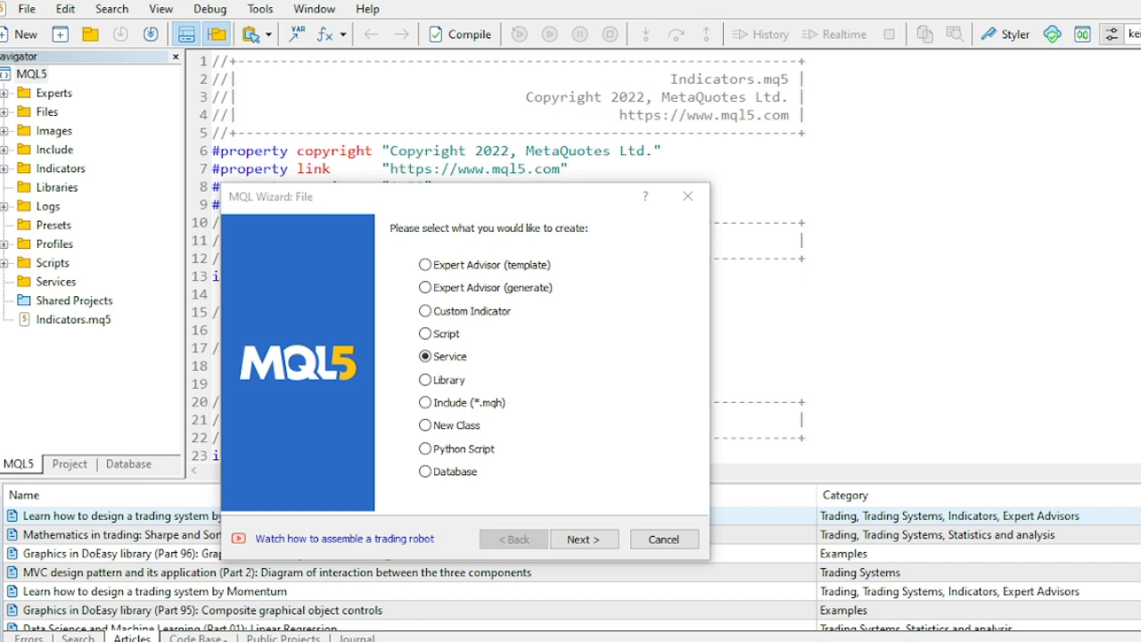
mouse_move(614, 457)
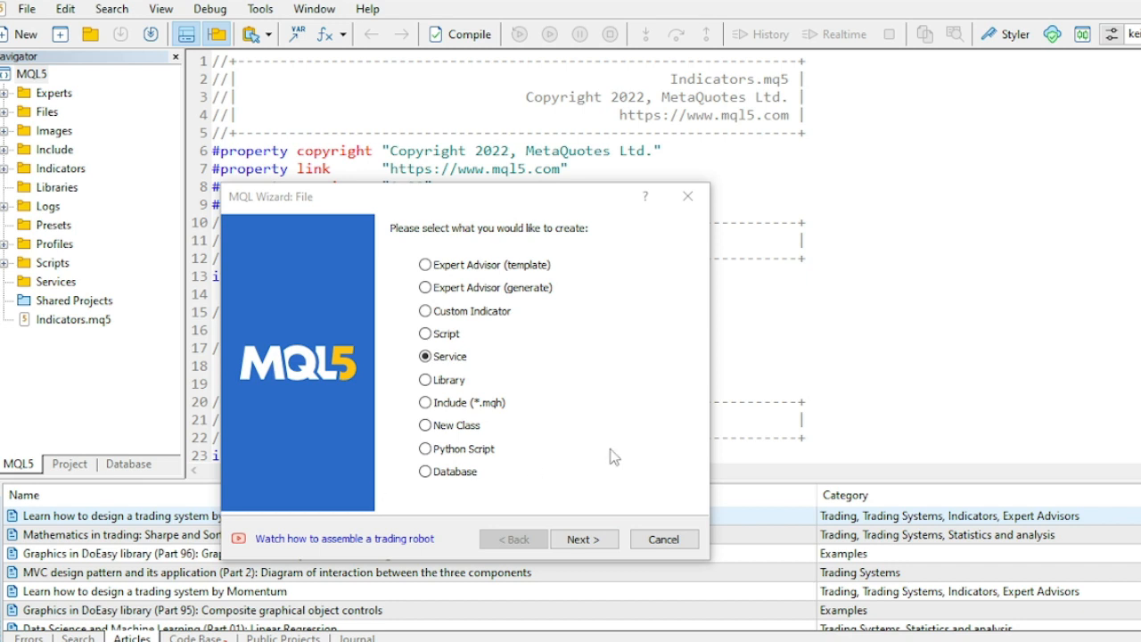
mouse_move(588, 460)
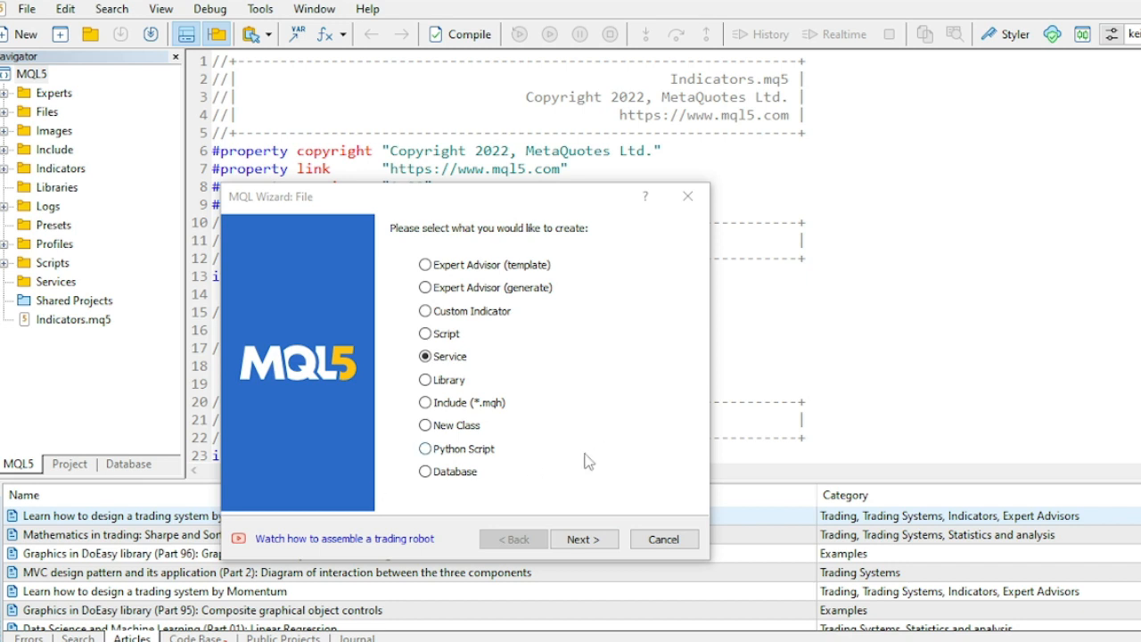